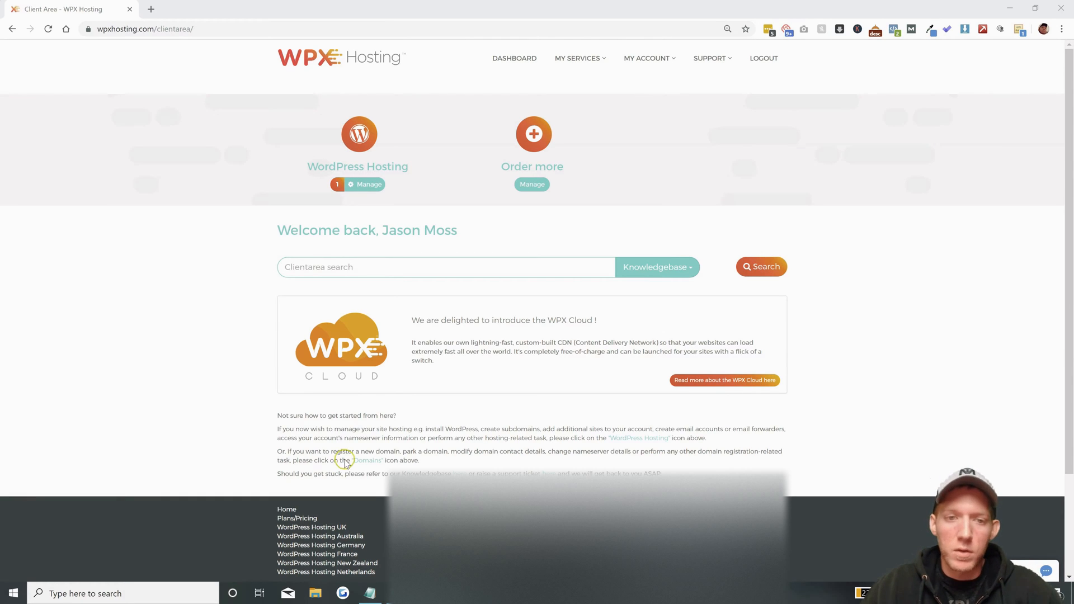
pyautogui.moveTo(432, 236)
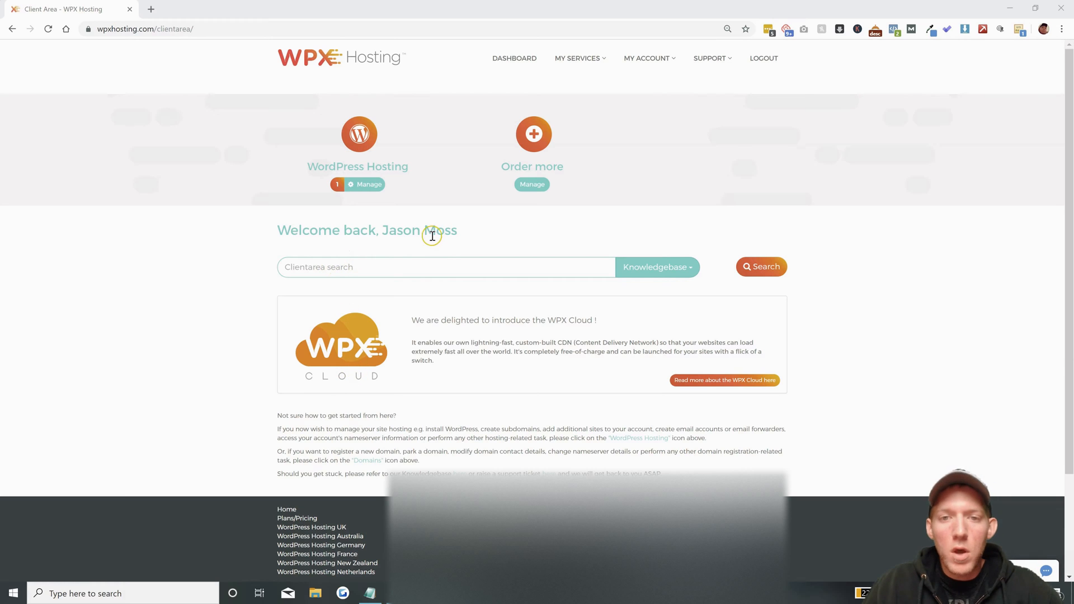
pyautogui.moveTo(648, 174)
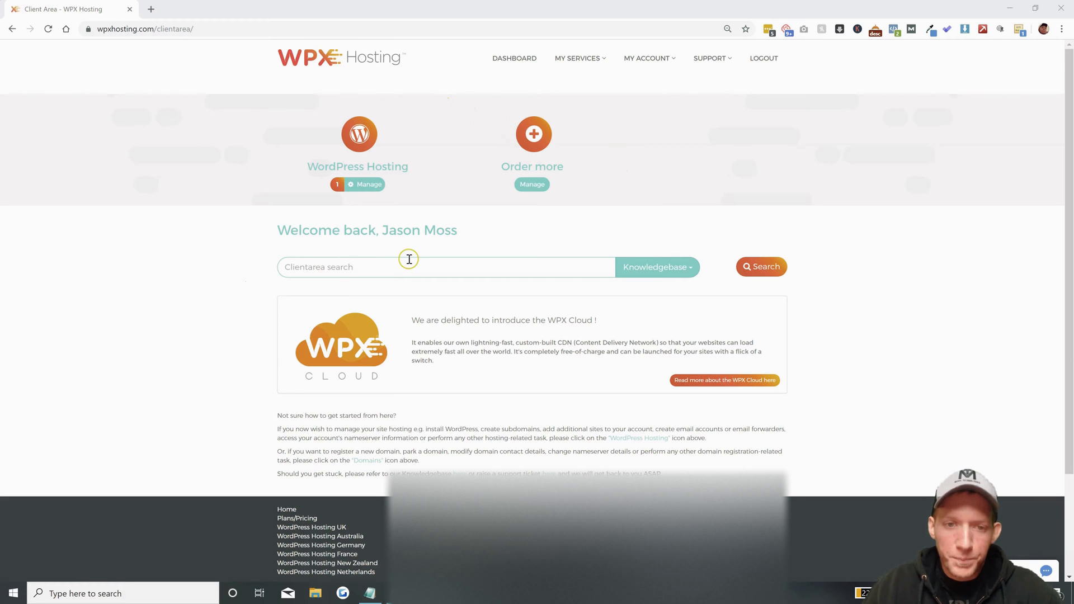
pyautogui.moveTo(502, 102)
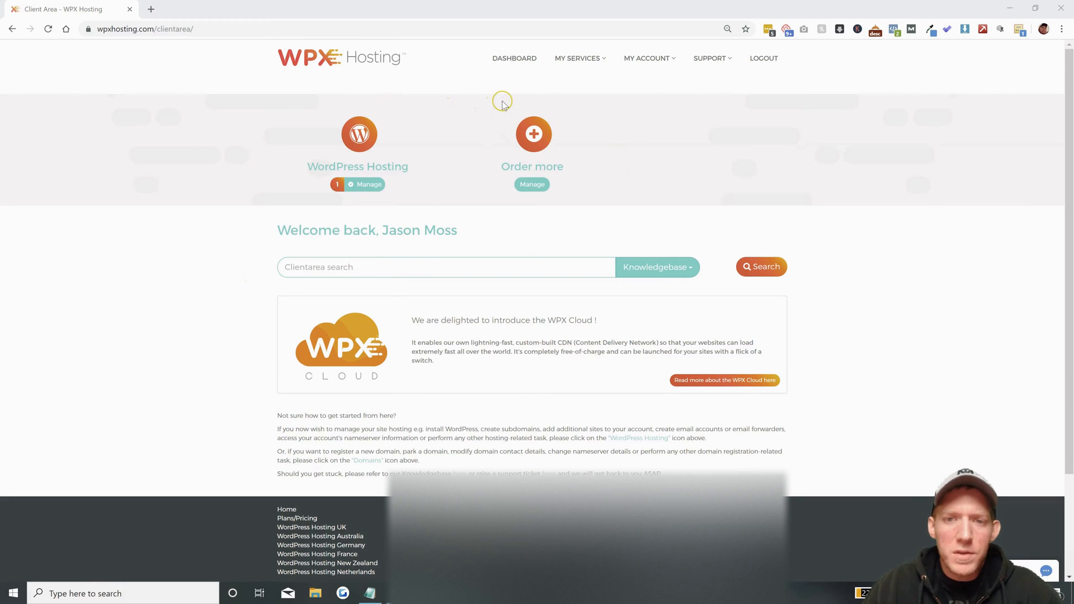
pyautogui.moveTo(392, 179)
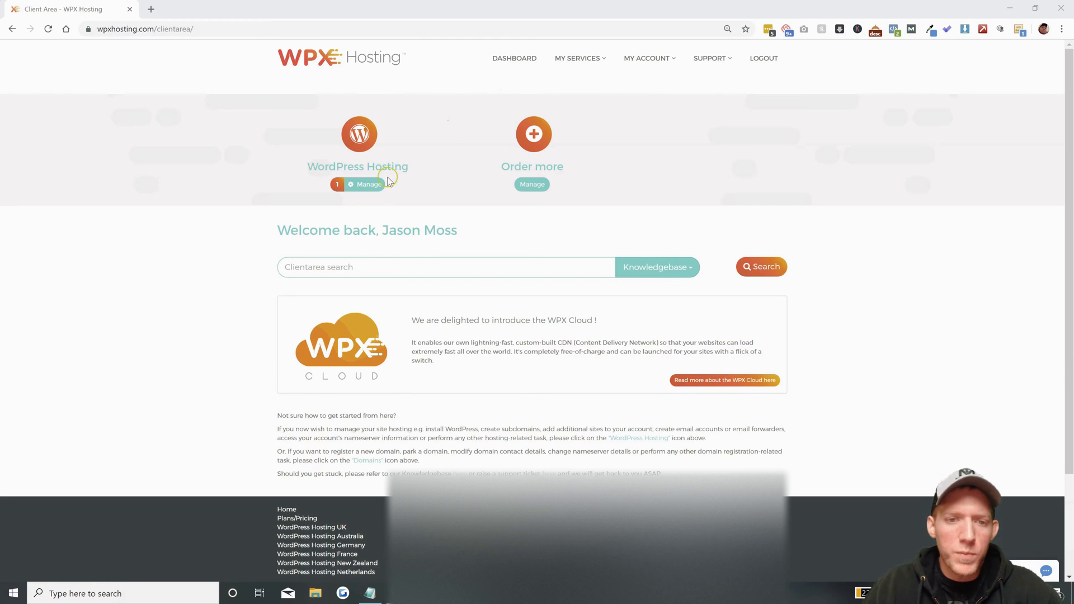
# - Open WordPress Hosting and manage all sites for the Business plan on jwmoss.com
pyautogui.click(367, 184)
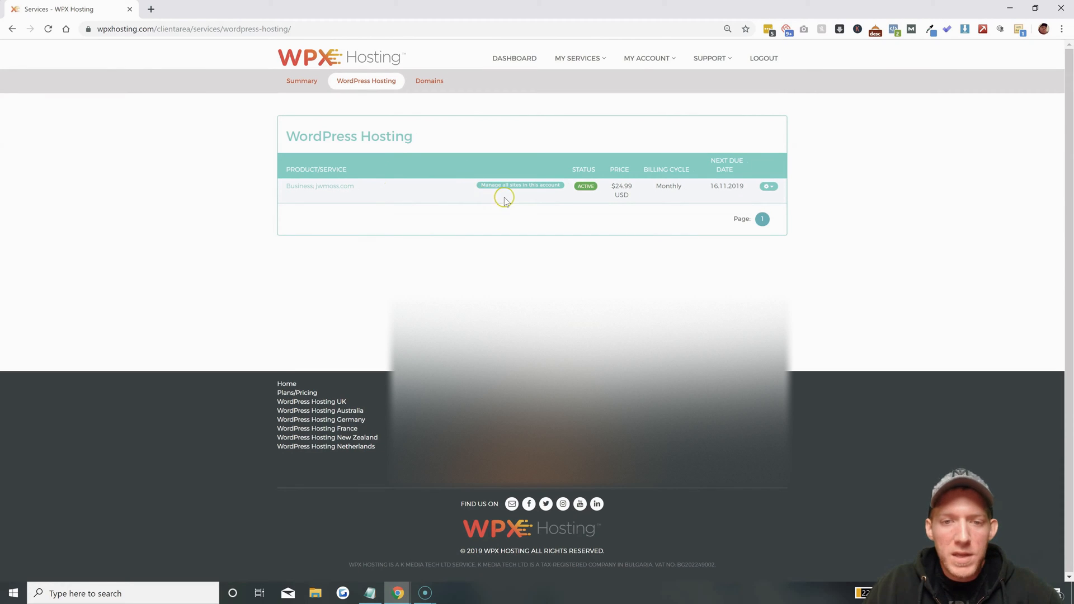
pyautogui.moveTo(532, 189)
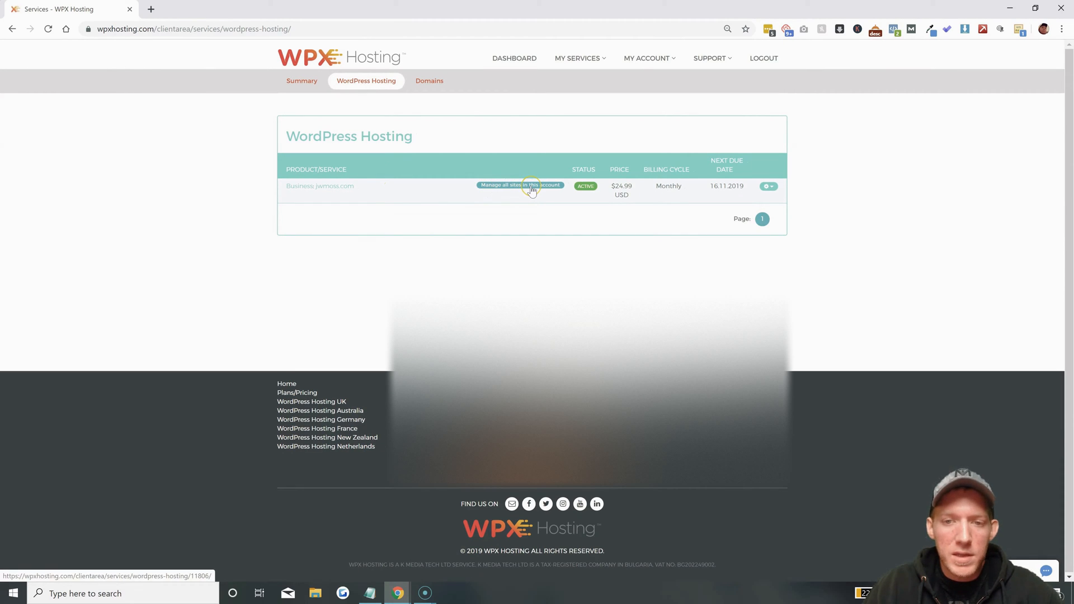
pyautogui.click(531, 185)
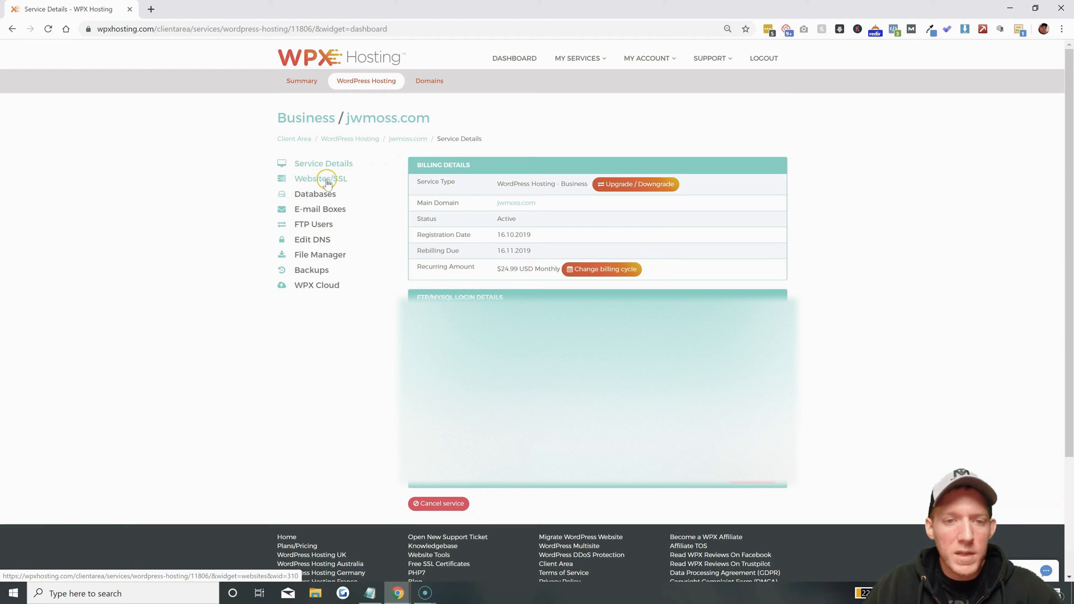
# - Open the Websites/SSL section listing jwmoss.com as the only site
pyautogui.click(321, 178)
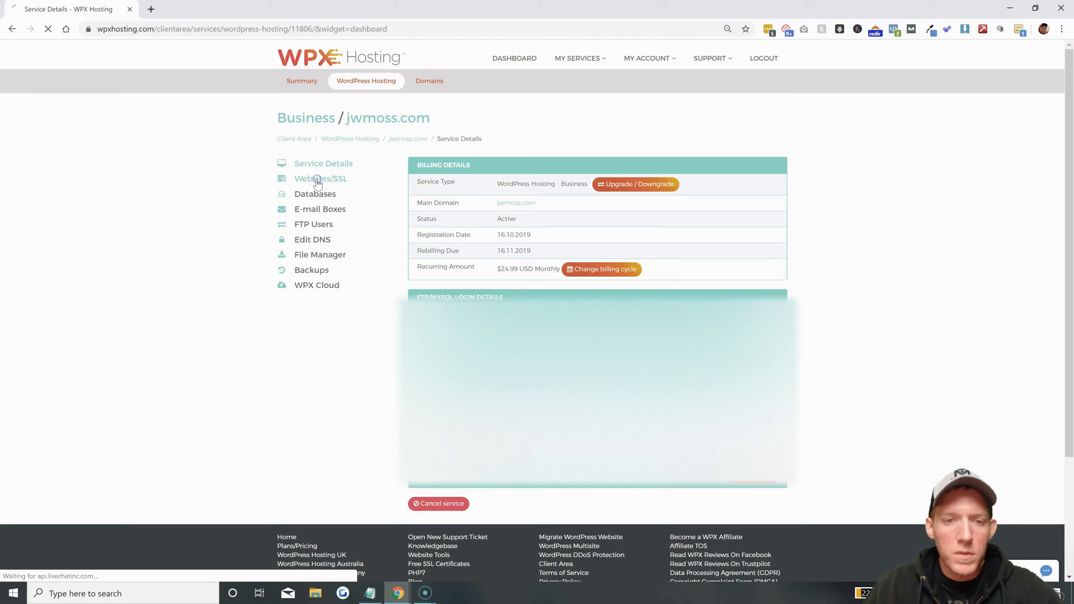
pyautogui.click(321, 178)
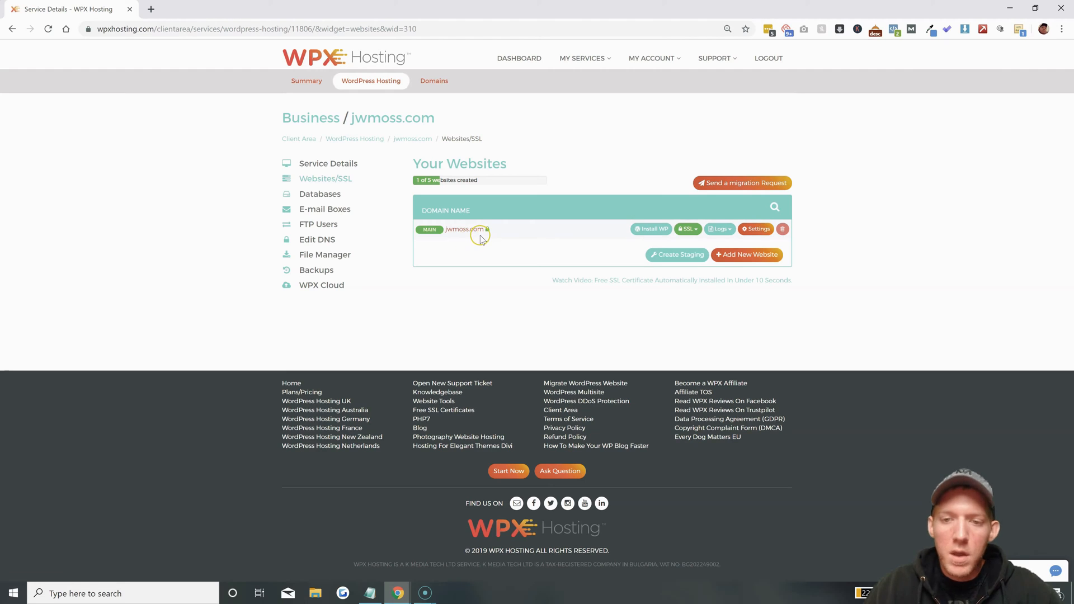
pyautogui.moveTo(529, 226)
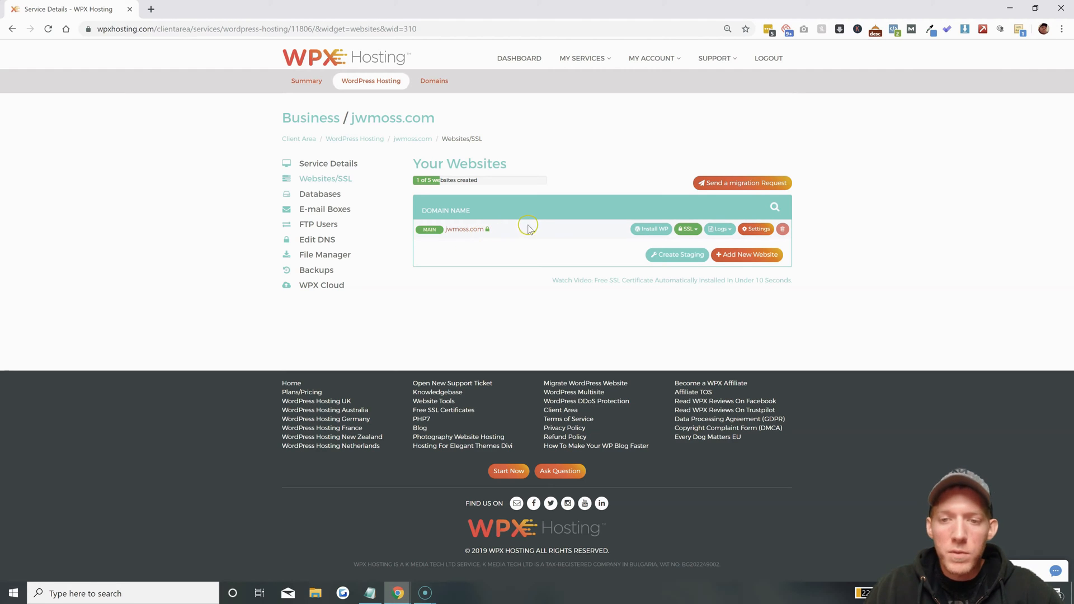
pyautogui.moveTo(745, 260)
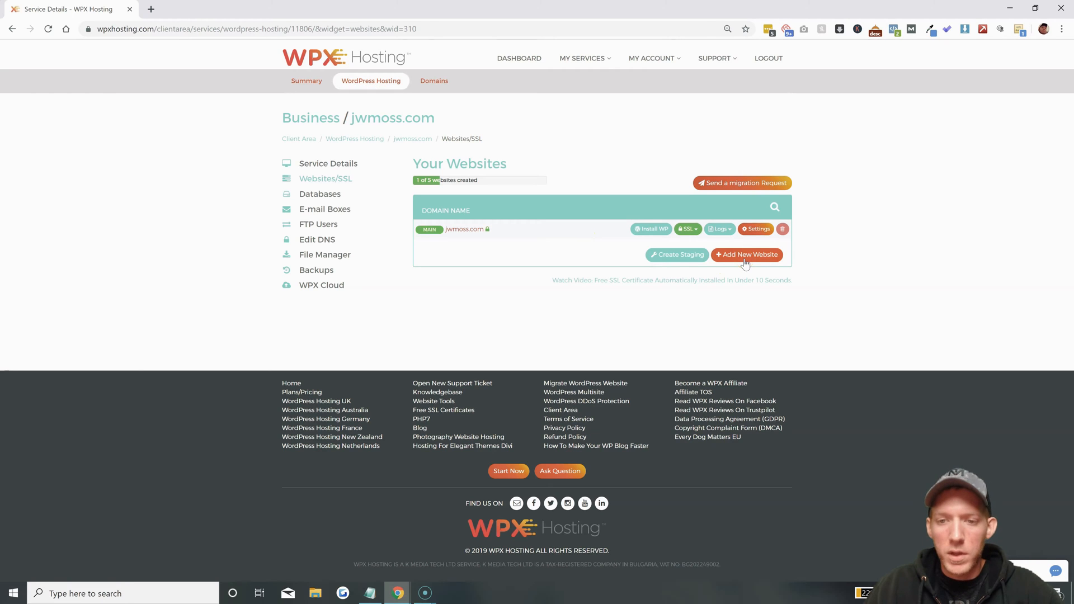
# - Add a new website as subdomain 'test' of jwmoss.com and create it
pyautogui.click(746, 255)
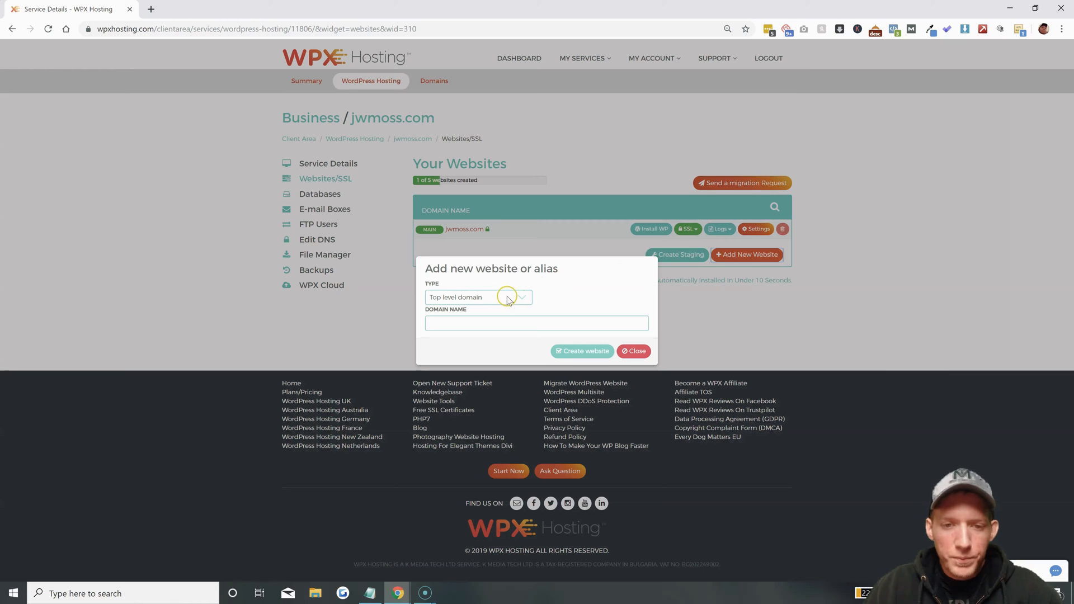
pyautogui.moveTo(498, 302)
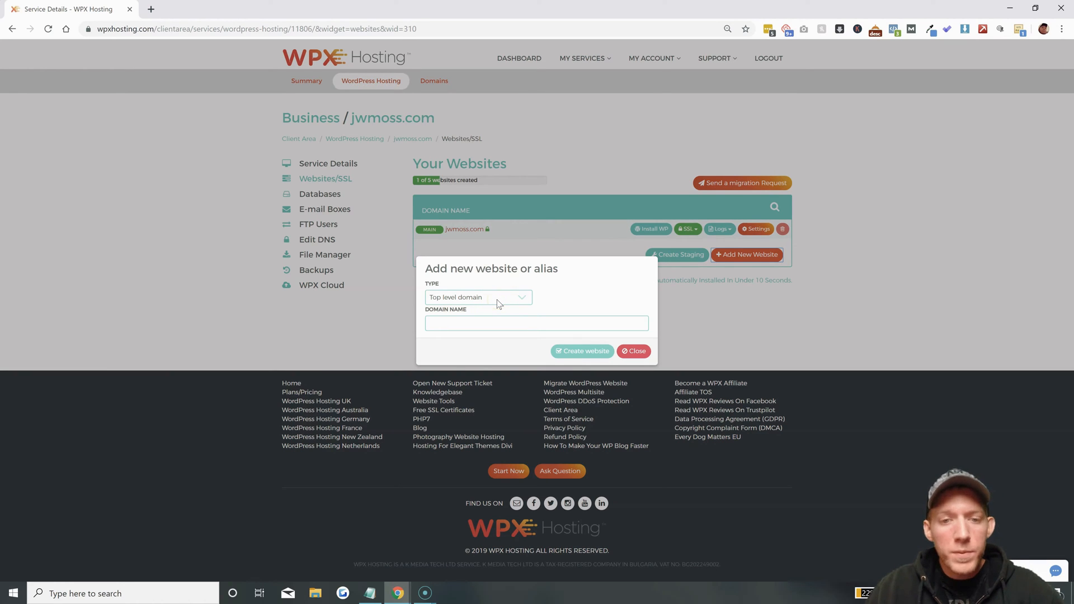
pyautogui.click(490, 301)
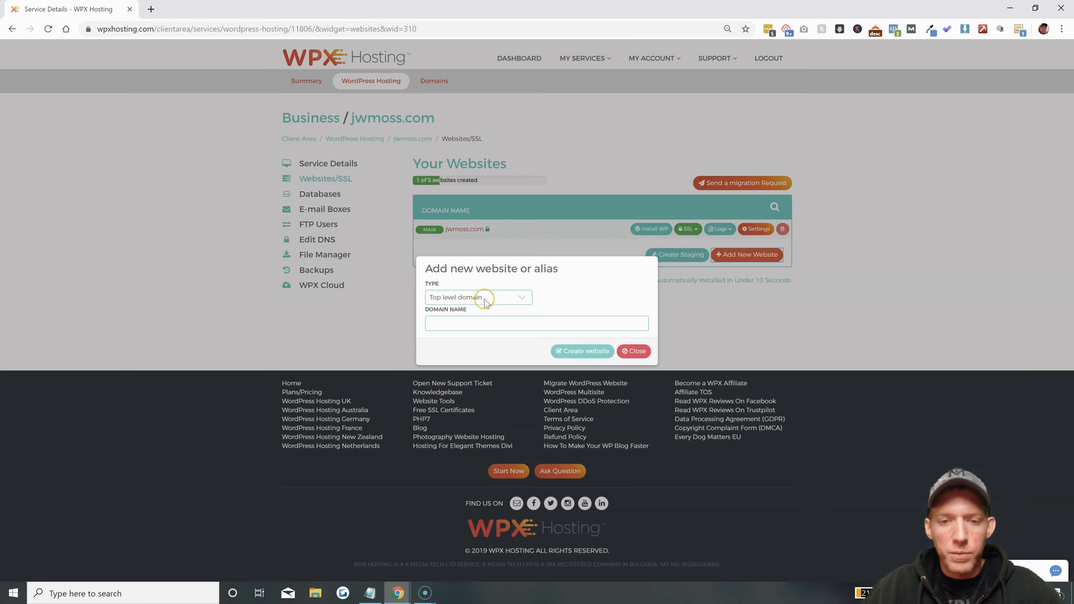
pyautogui.click(478, 297)
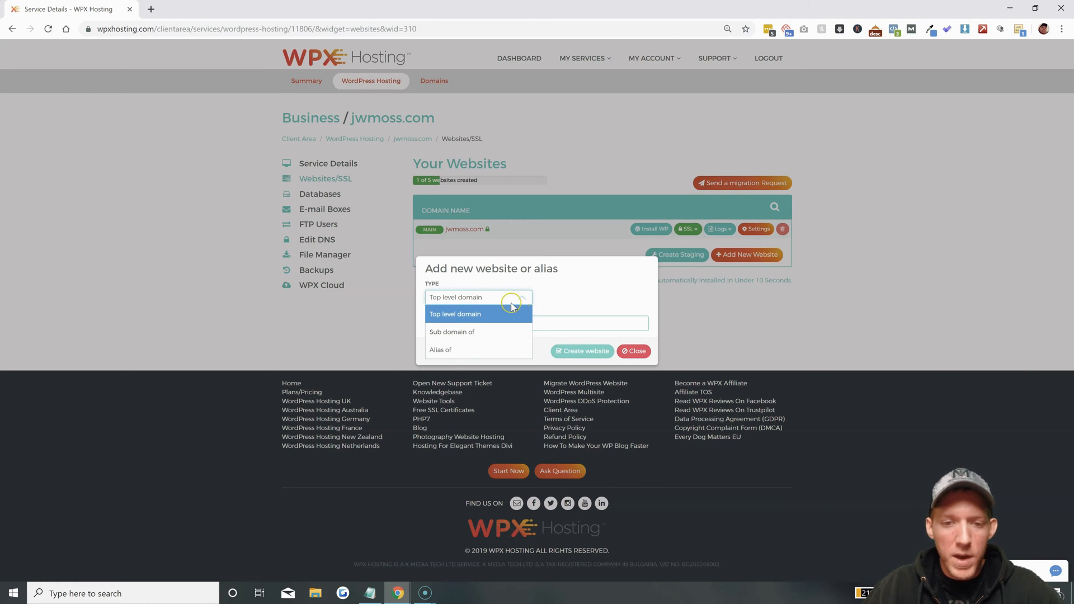
pyautogui.click(452, 332)
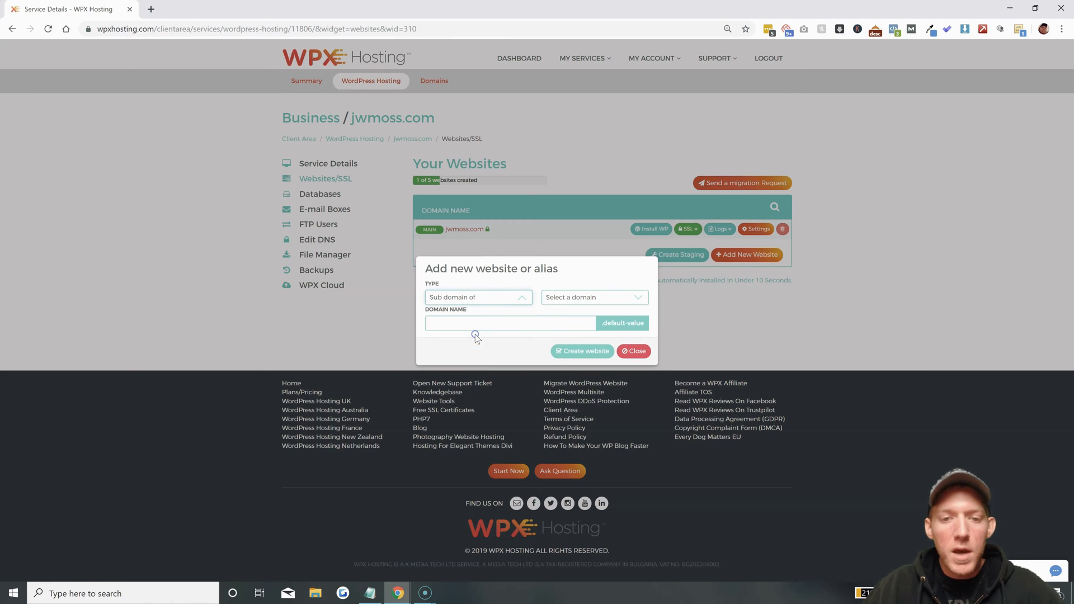
pyautogui.click(592, 297)
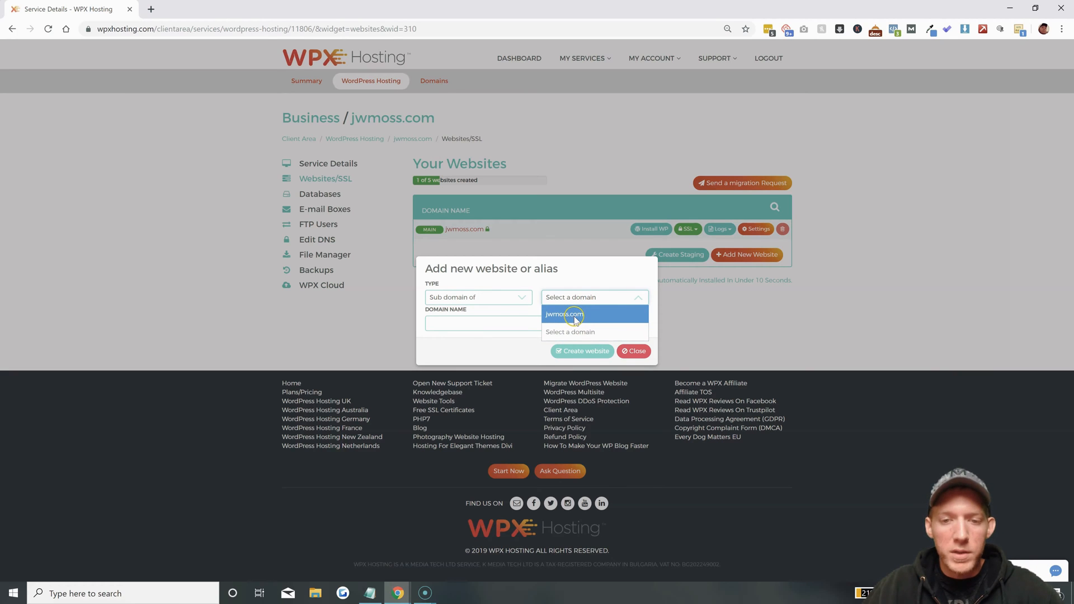
pyautogui.click(564, 314)
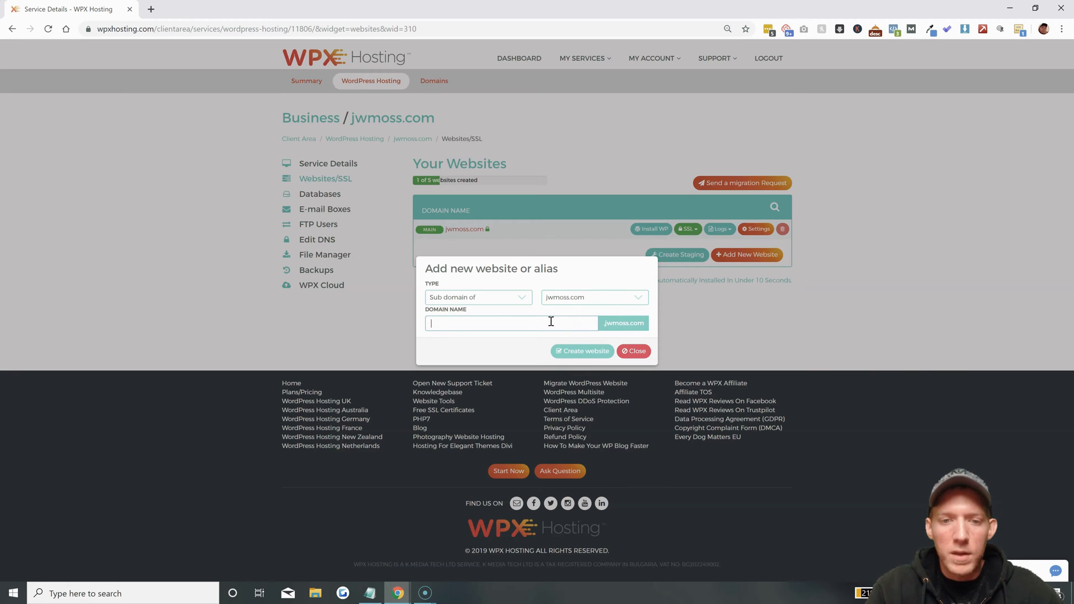
pyautogui.write('test')
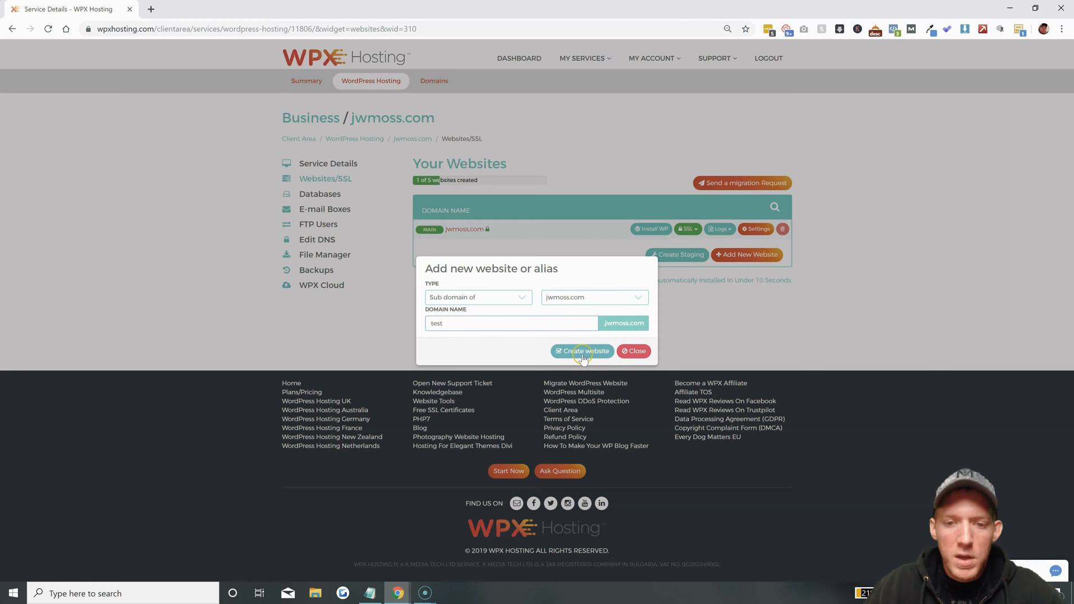
pyautogui.click(581, 351)
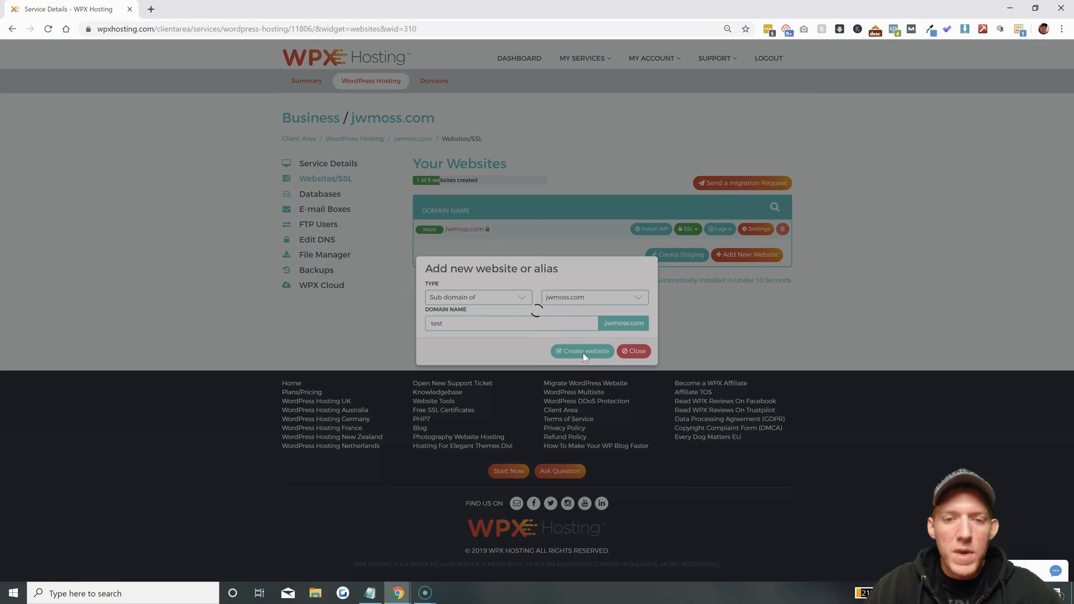
# - Confirm creating test.jwmoss.com, then open its Install WordPress window
pyautogui.click(582, 351)
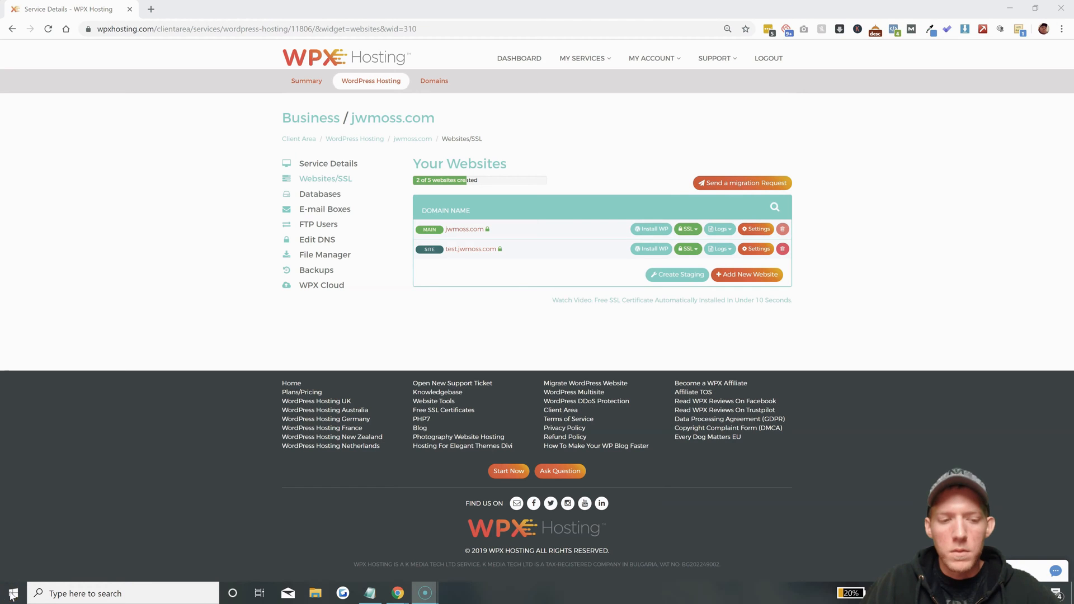
pyautogui.moveTo(55, 435)
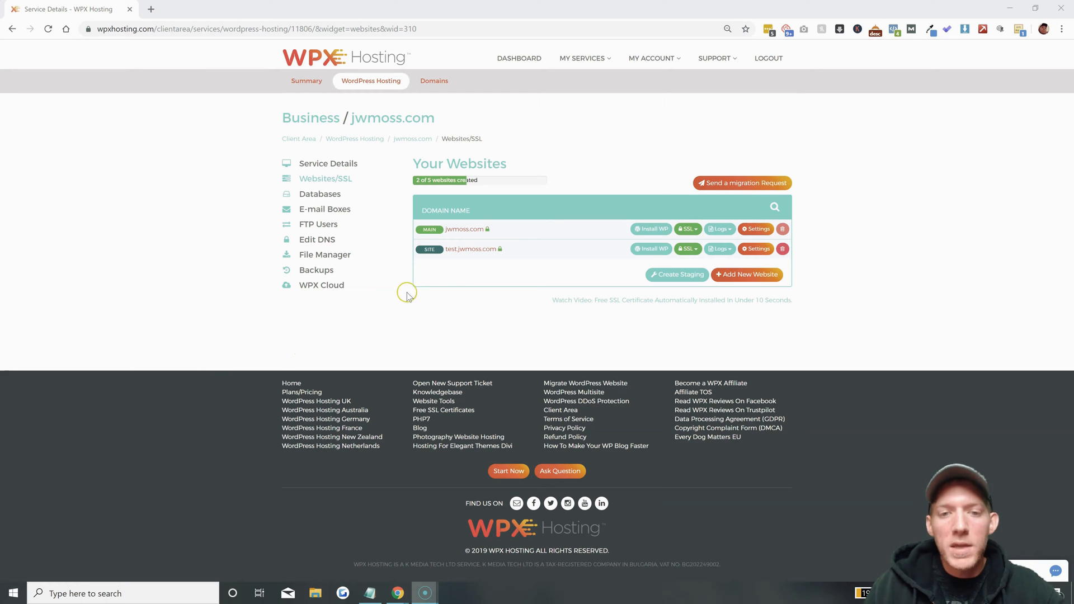
pyautogui.moveTo(487, 258)
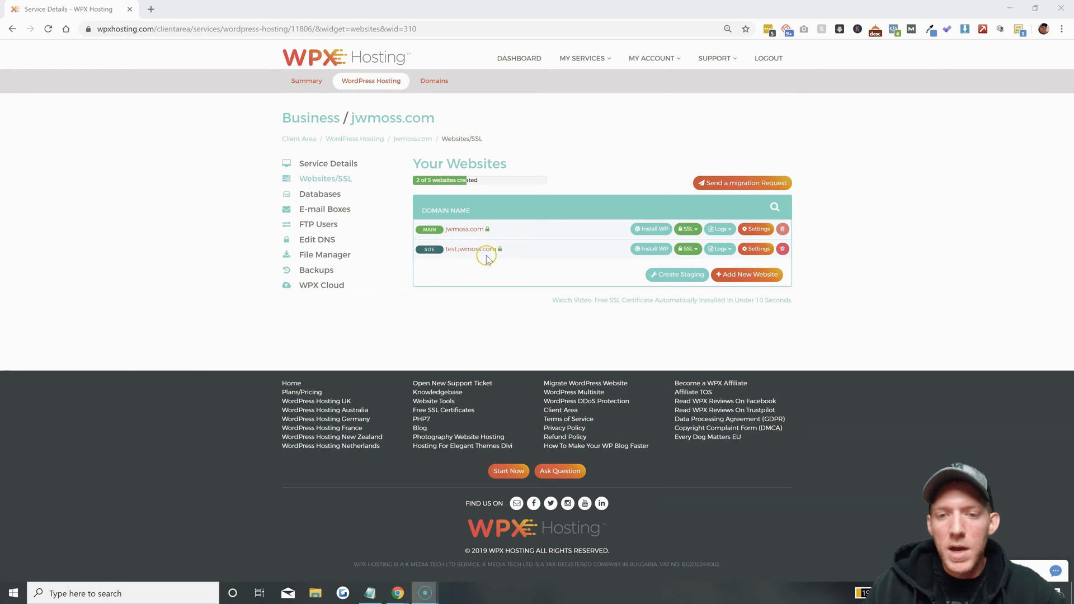
pyautogui.moveTo(467, 256)
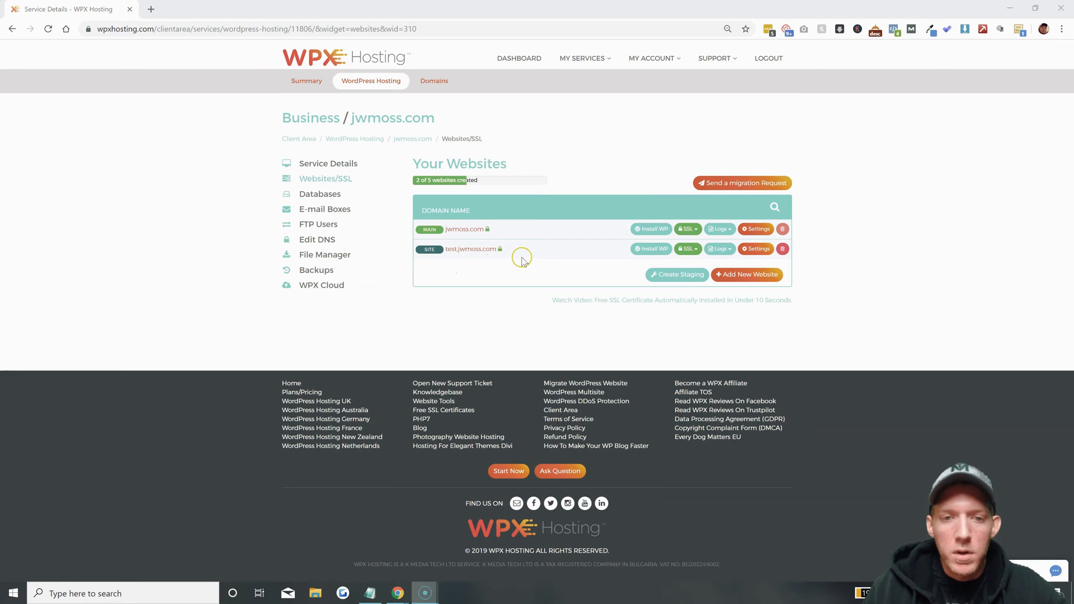
pyautogui.moveTo(522, 229)
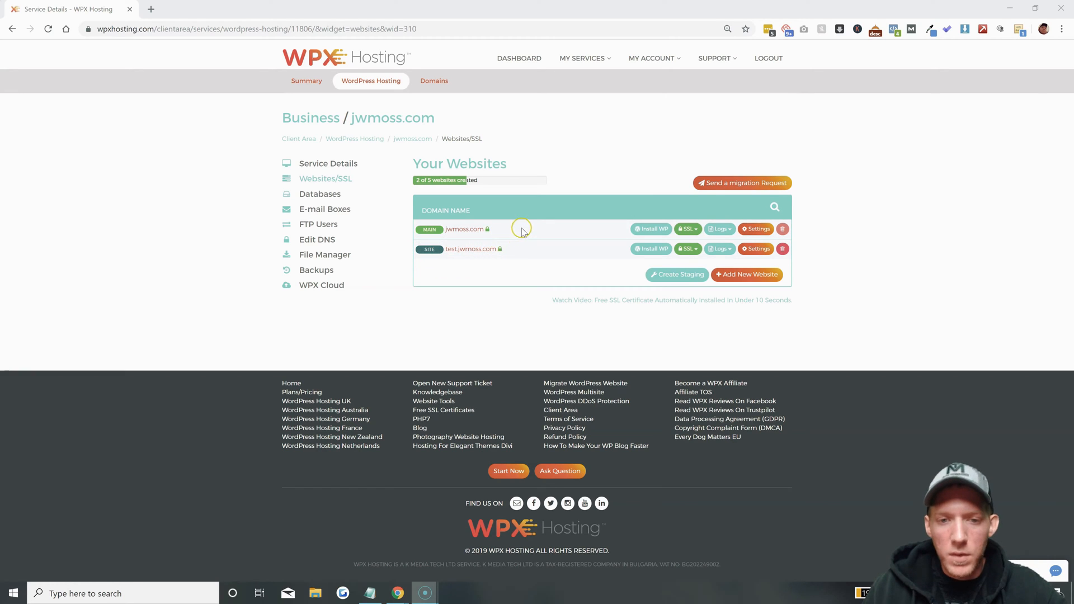
pyautogui.moveTo(570, 268)
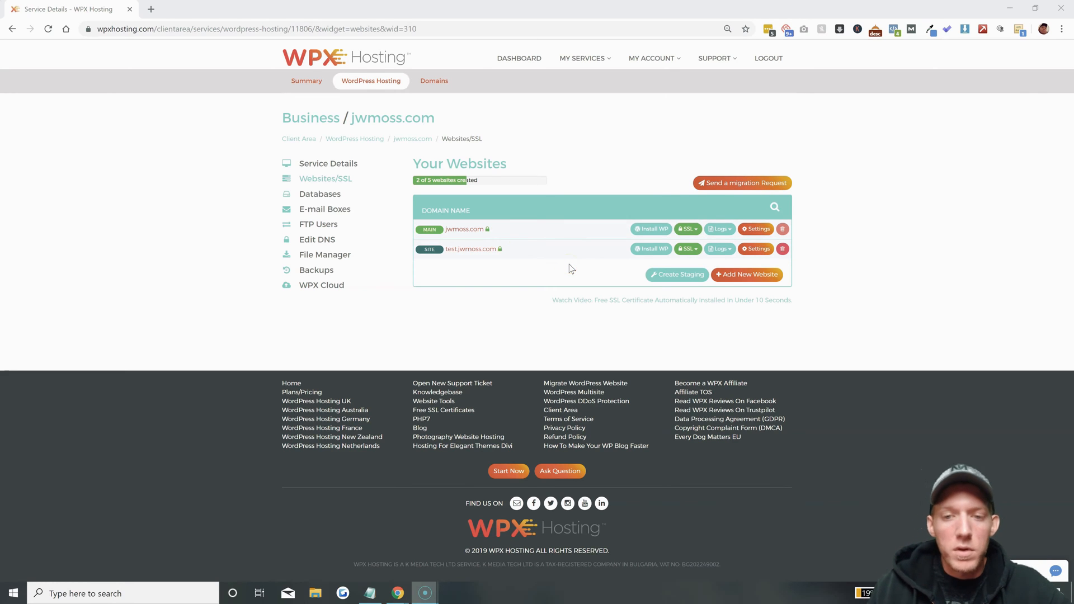
pyautogui.moveTo(618, 266)
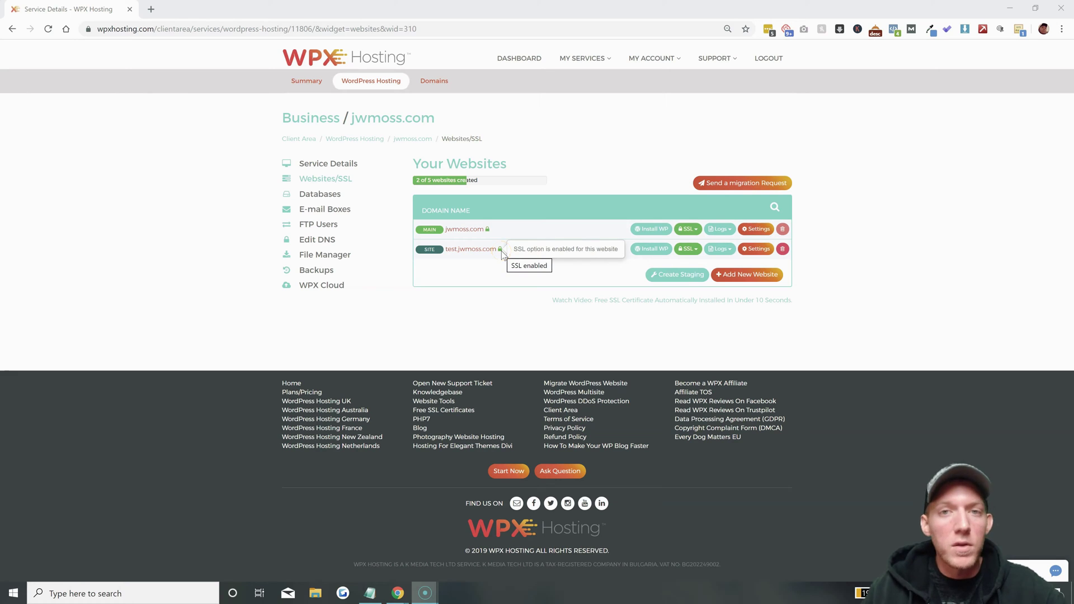
pyautogui.moveTo(643, 249)
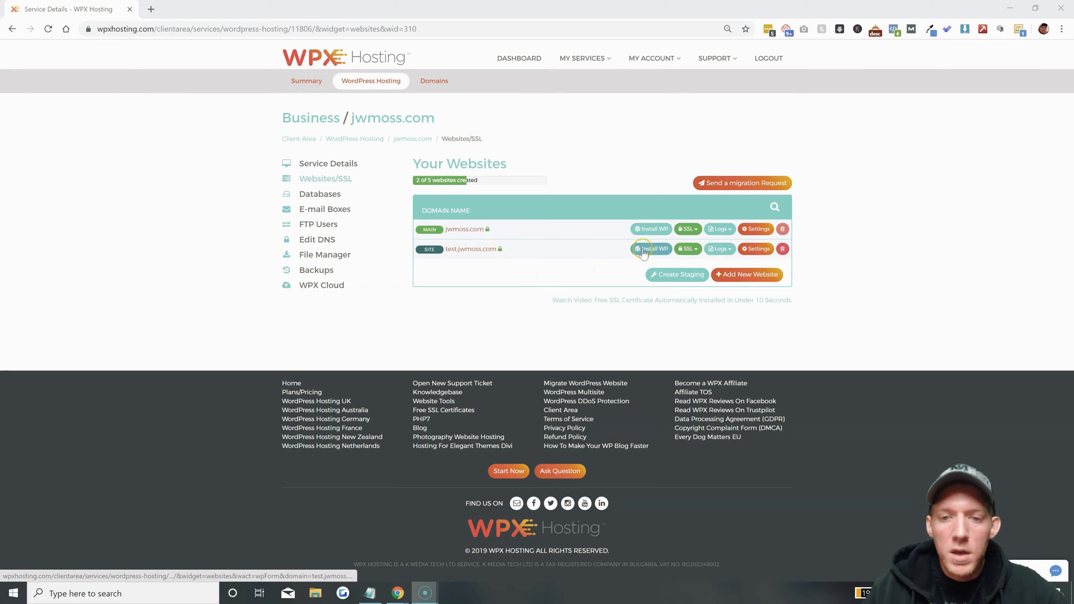
pyautogui.click(651, 249)
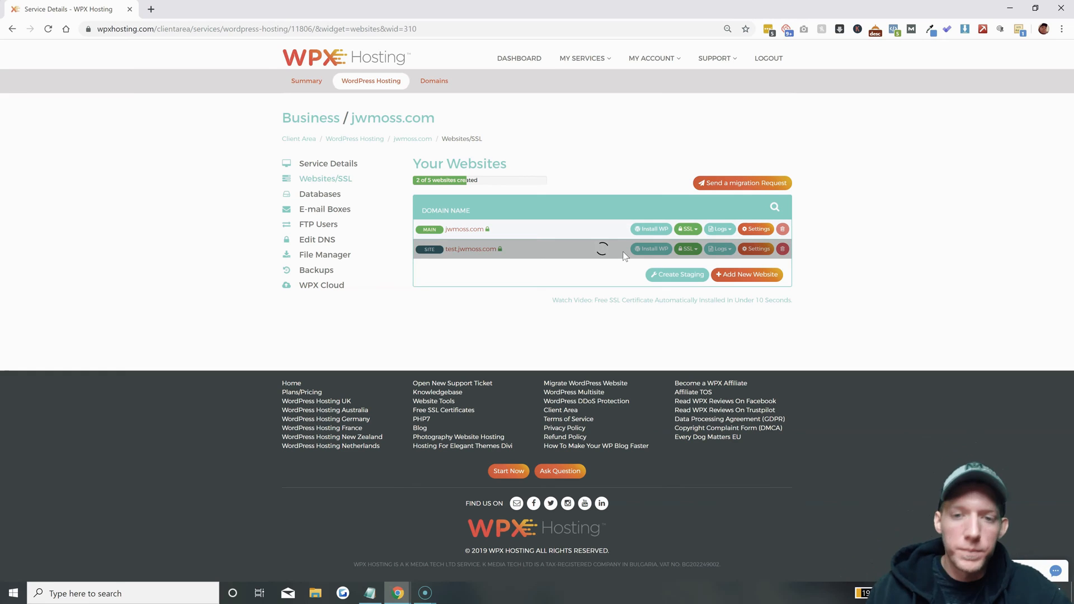
pyautogui.click(651, 249)
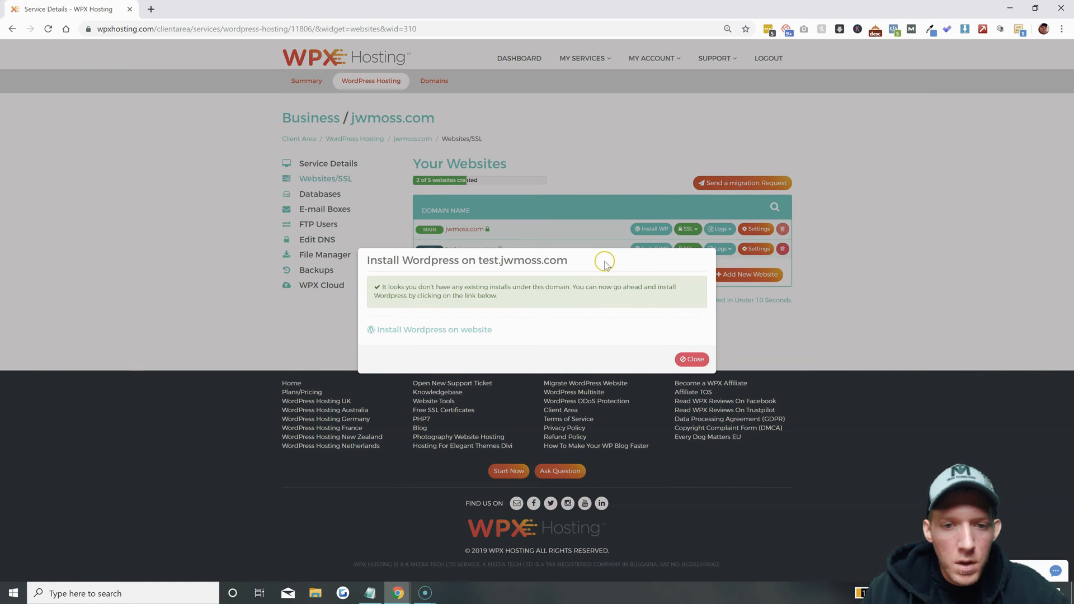
pyautogui.moveTo(495, 296)
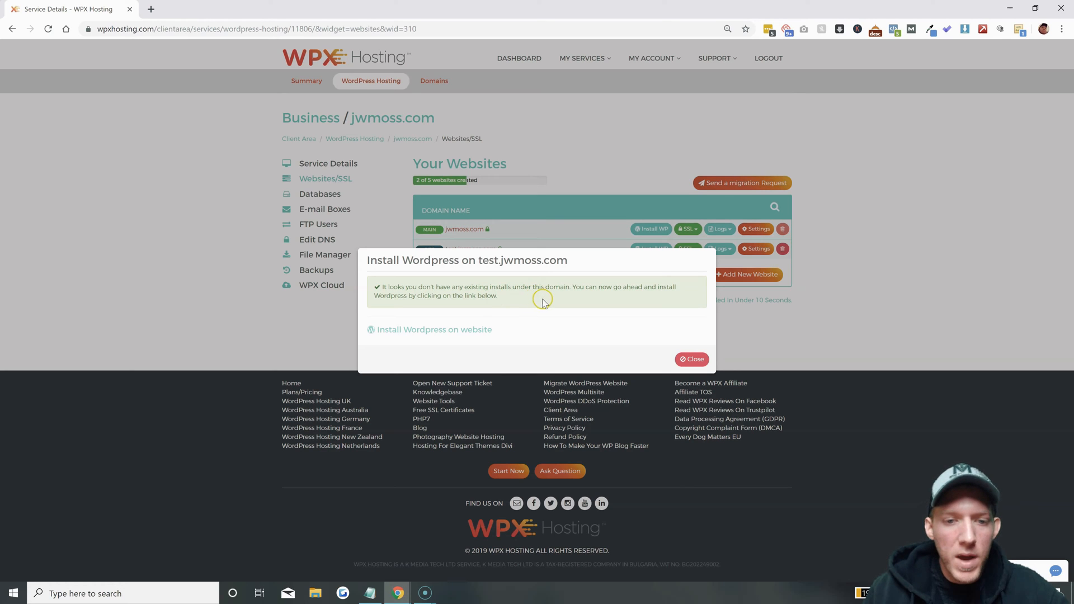
# - Fill the install form with database dbtest, admin testadmin, and a generated, copied password
pyautogui.click(434, 329)
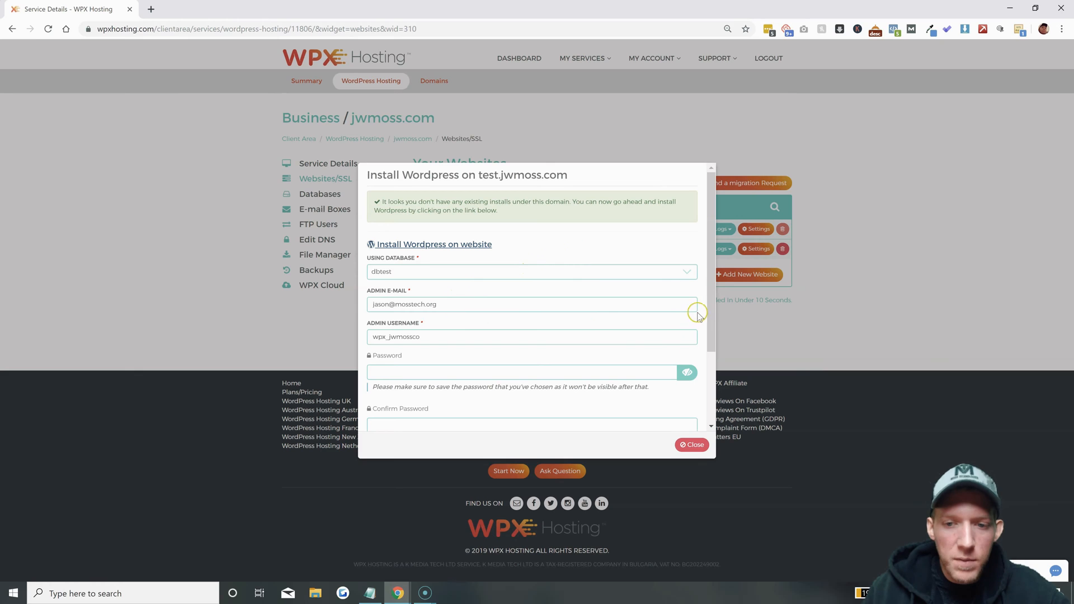
pyautogui.moveTo(513, 272)
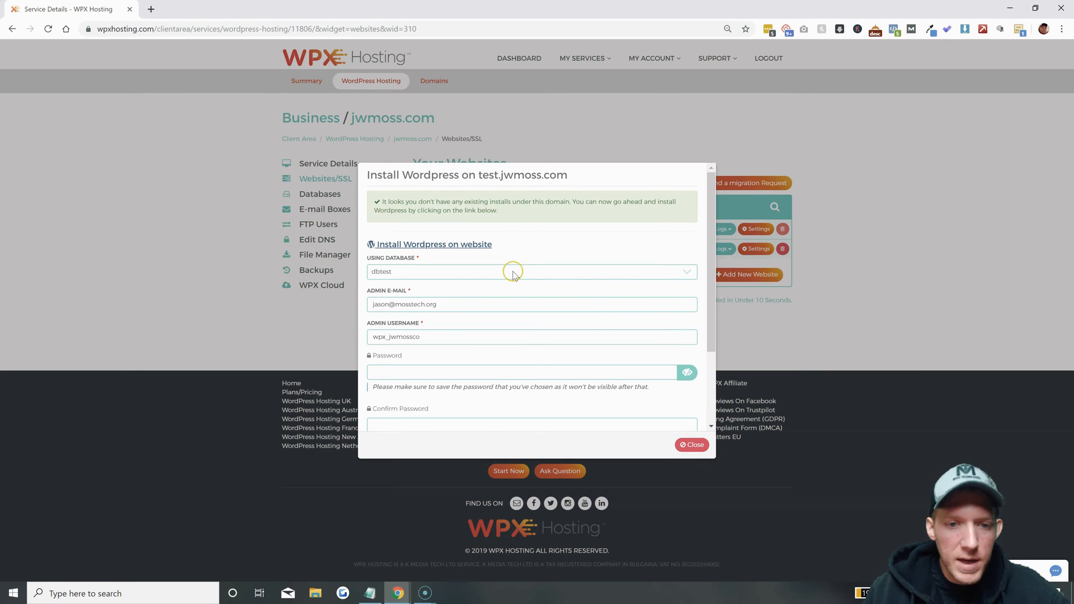
pyautogui.click(532, 271)
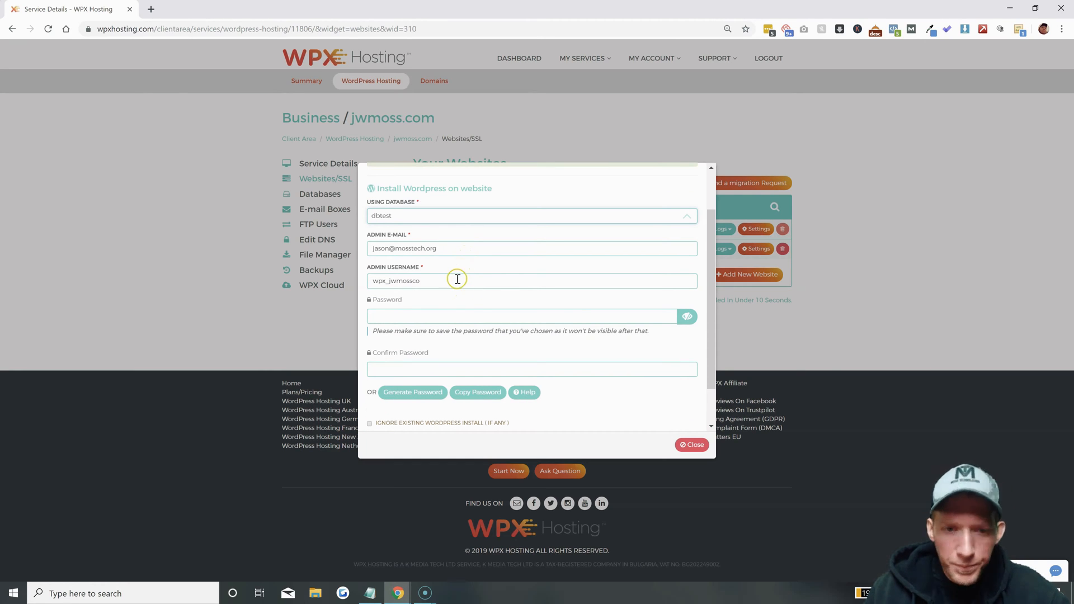
pyautogui.doubleClick(395, 281)
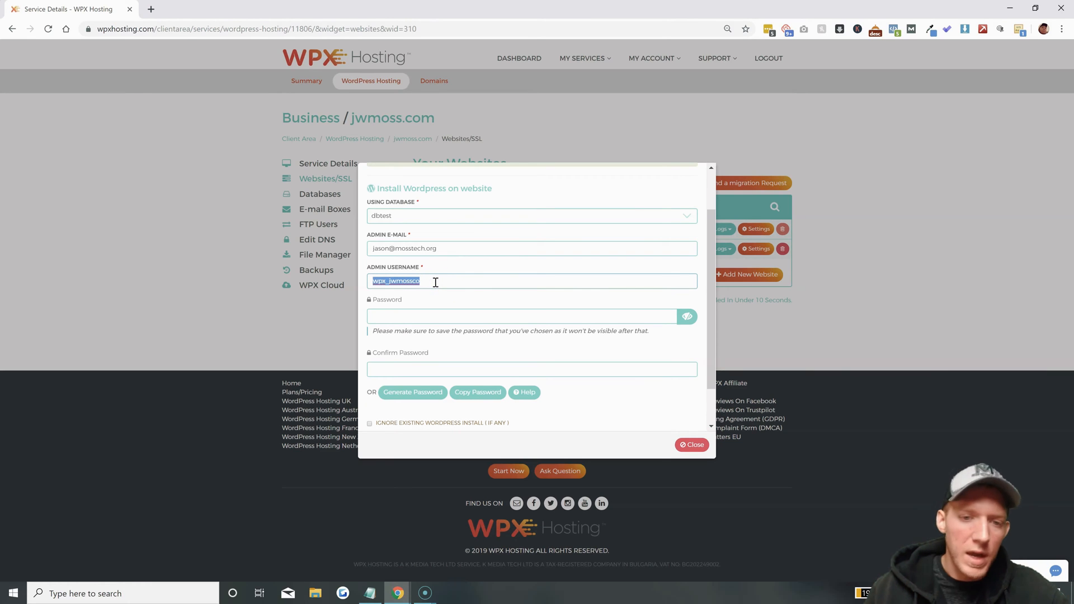
pyautogui.write('testadmin')
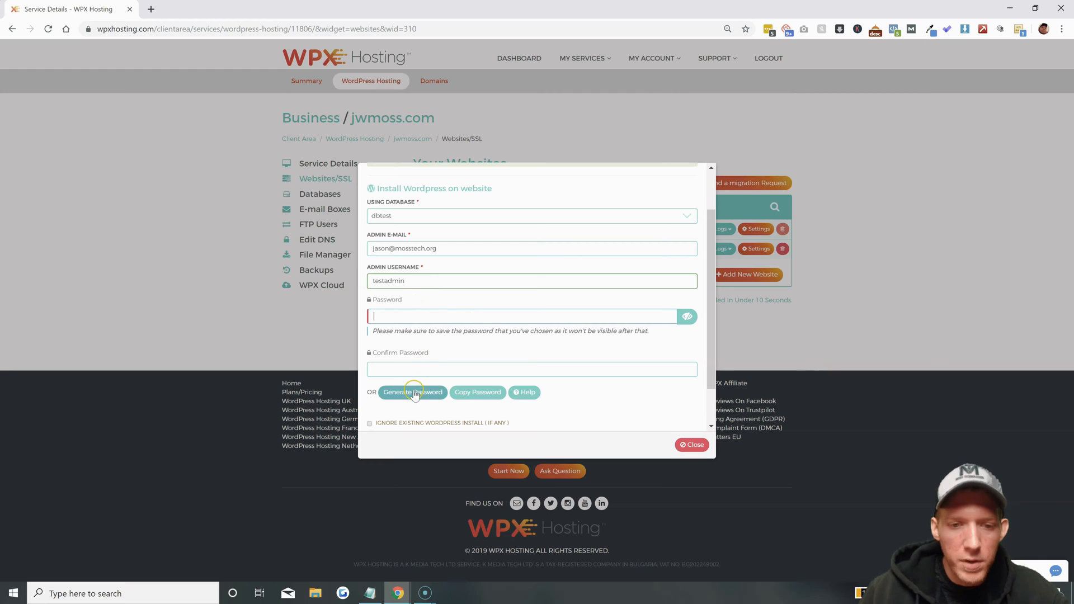
pyautogui.click(412, 392)
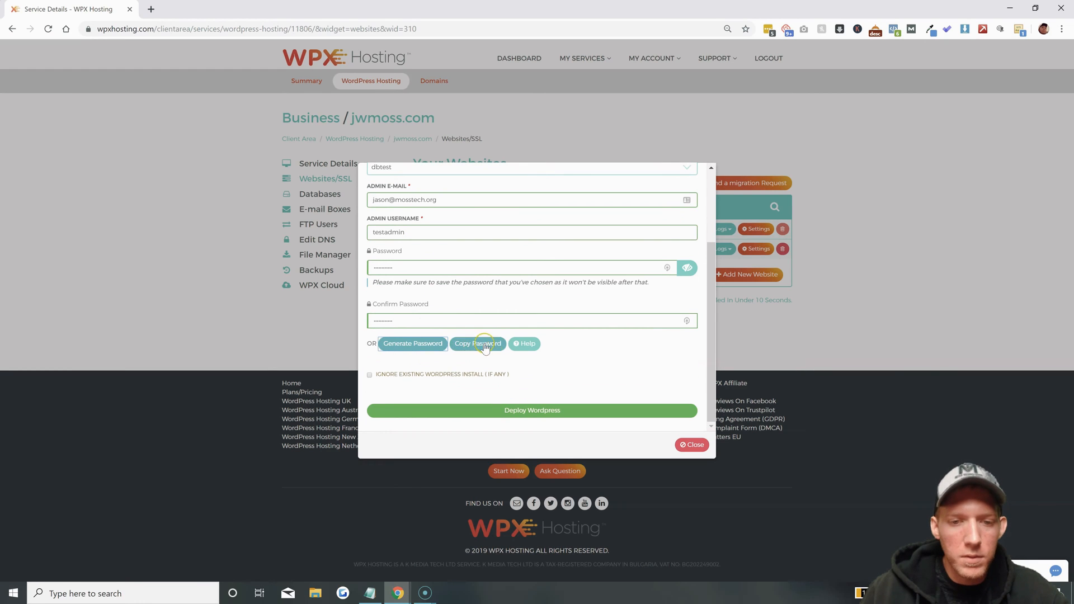
pyautogui.click(478, 343)
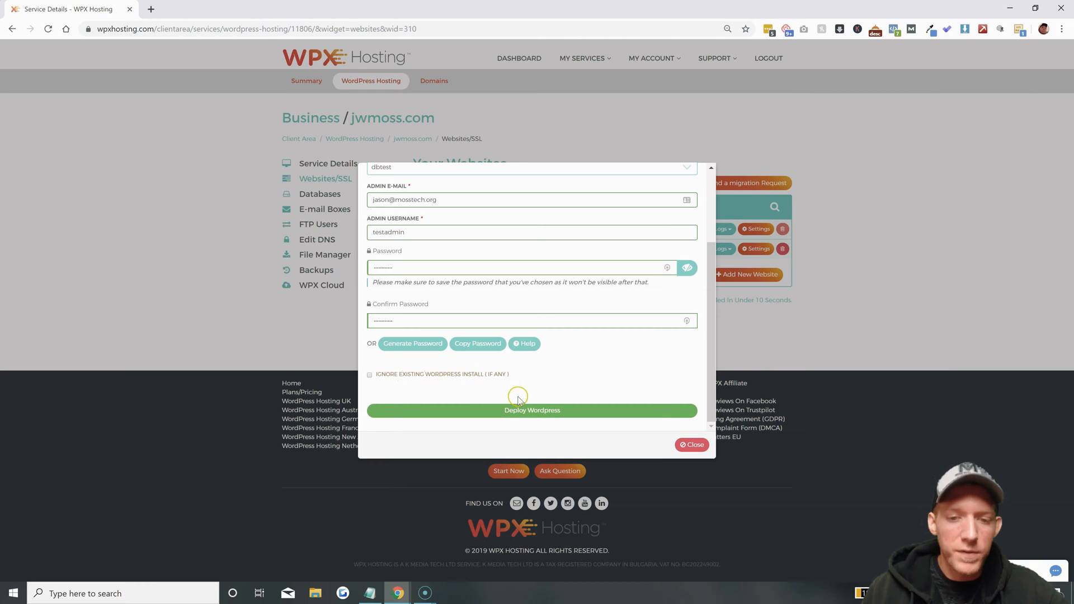
# - Deploy WordPress to test.jwmoss.com and dismiss the testadmin credentials success notice
pyautogui.click(532, 410)
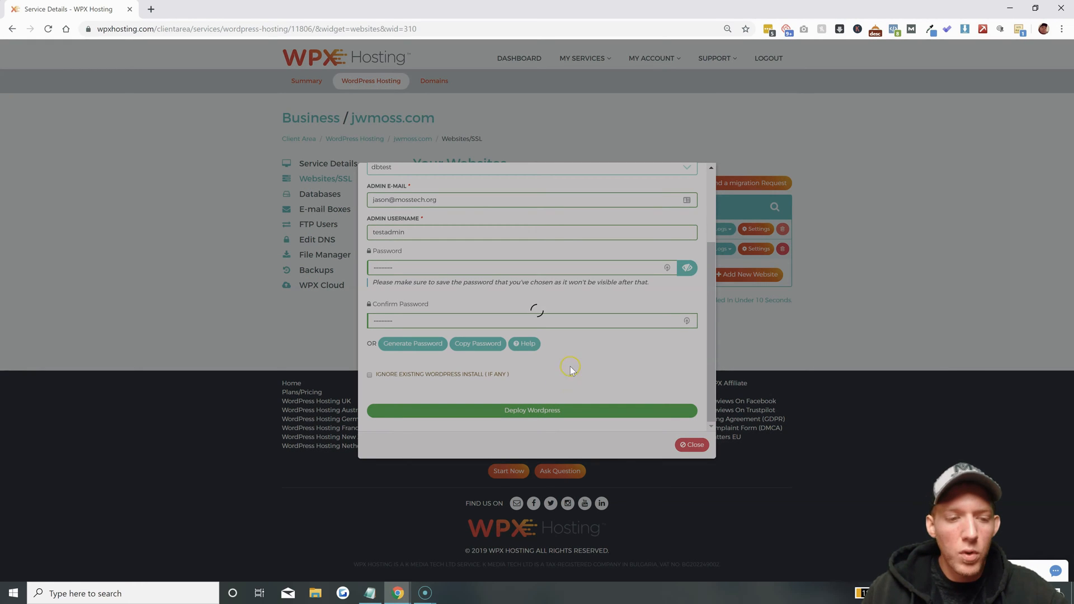
pyautogui.moveTo(250, 404)
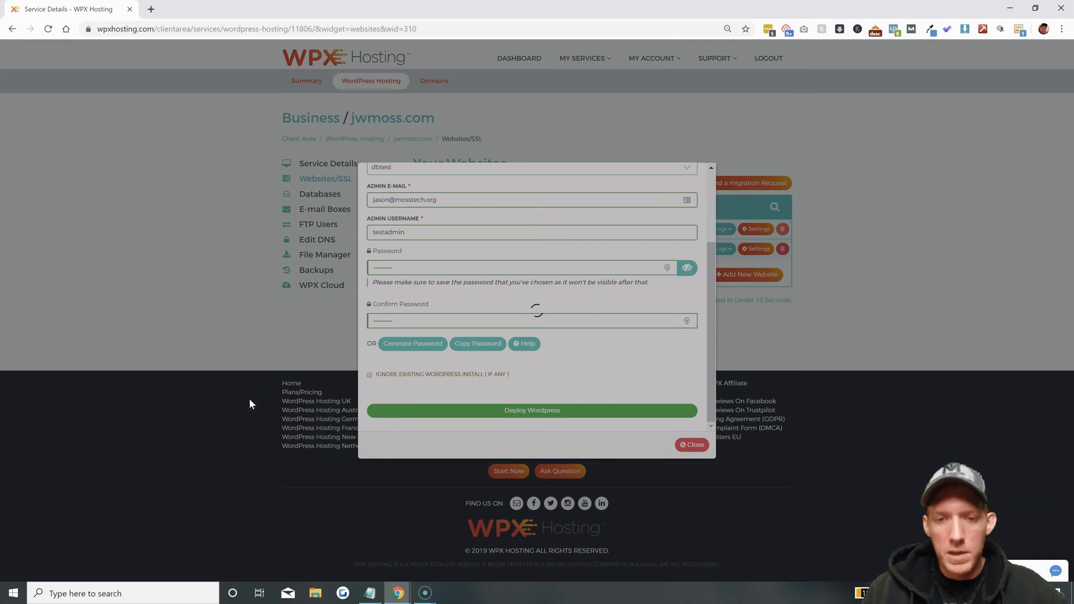
pyautogui.moveTo(90, 539)
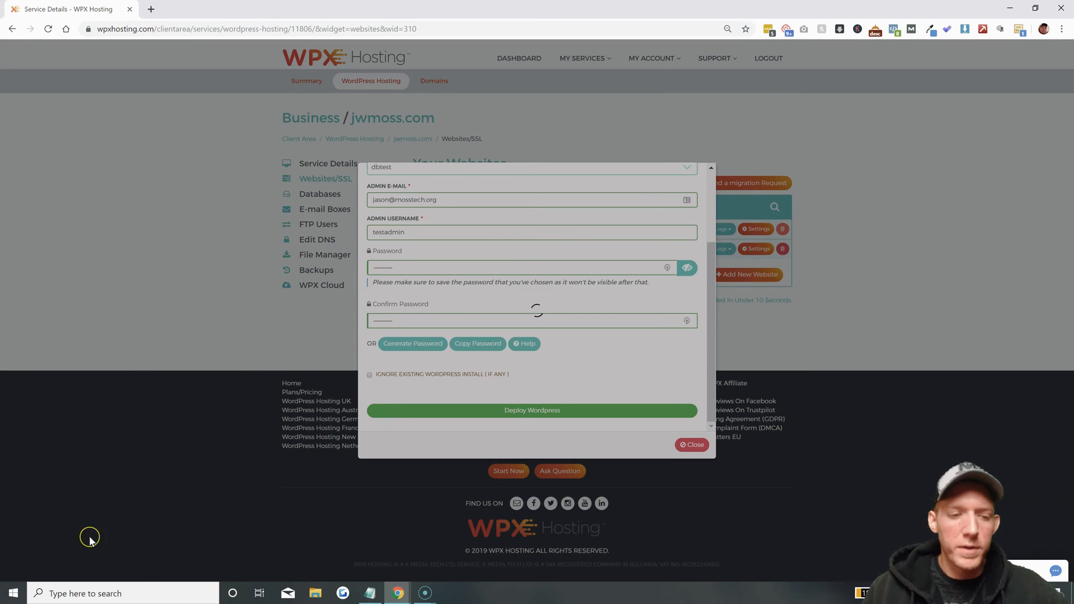
pyautogui.click(532, 410)
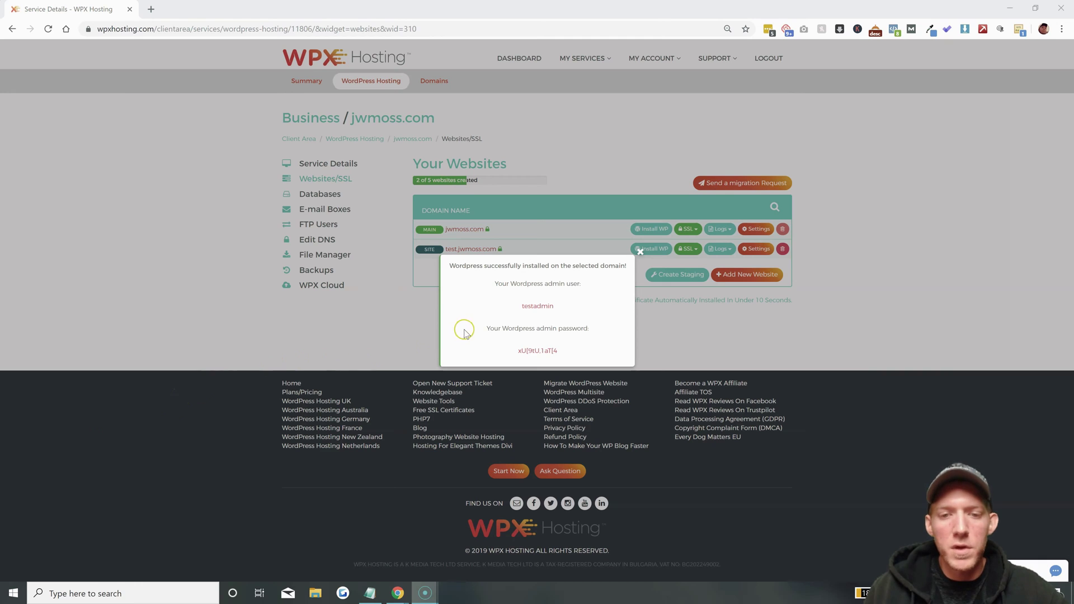
pyautogui.moveTo(566, 320)
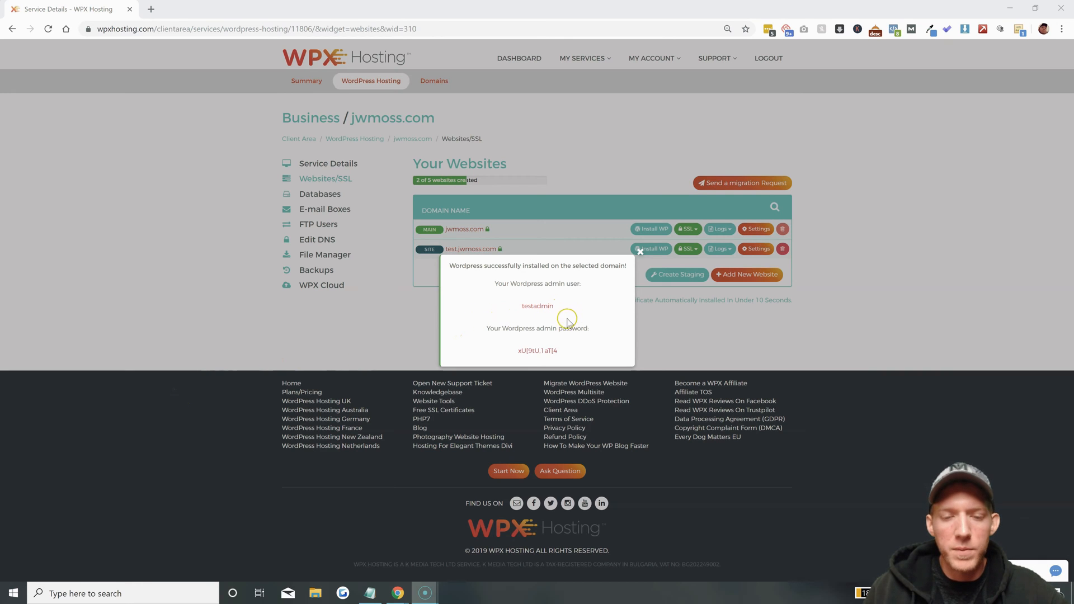
pyautogui.doubleClick(536, 350)
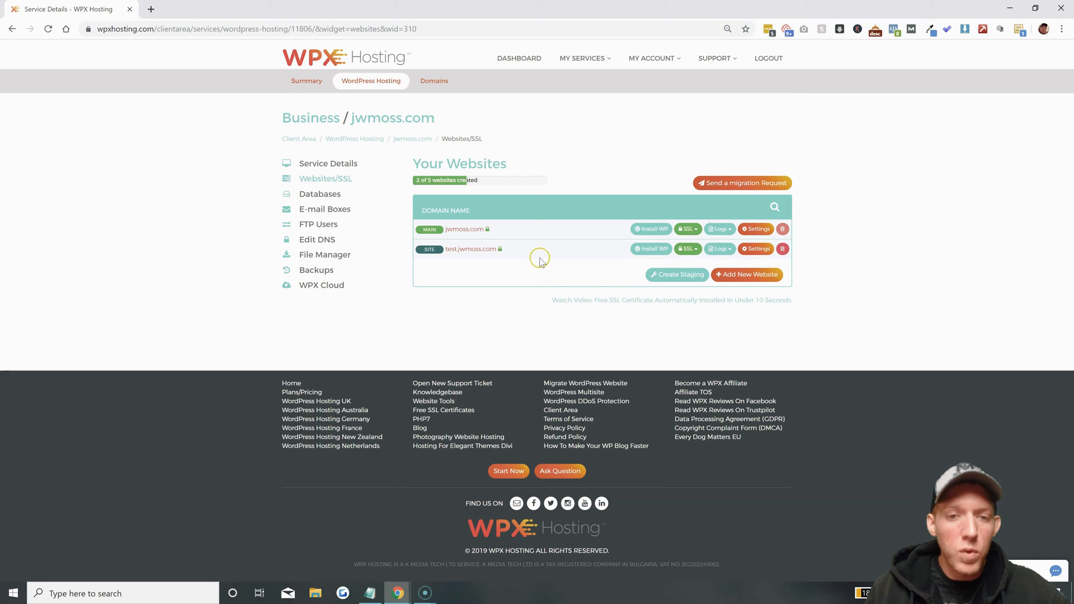
pyautogui.moveTo(456, 232)
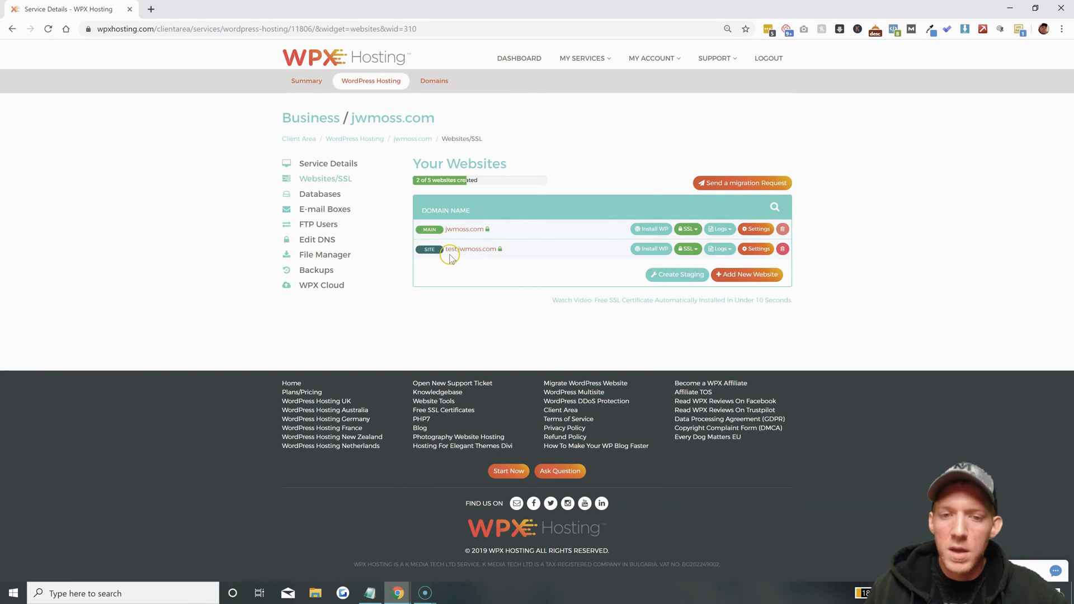
pyautogui.moveTo(456, 258)
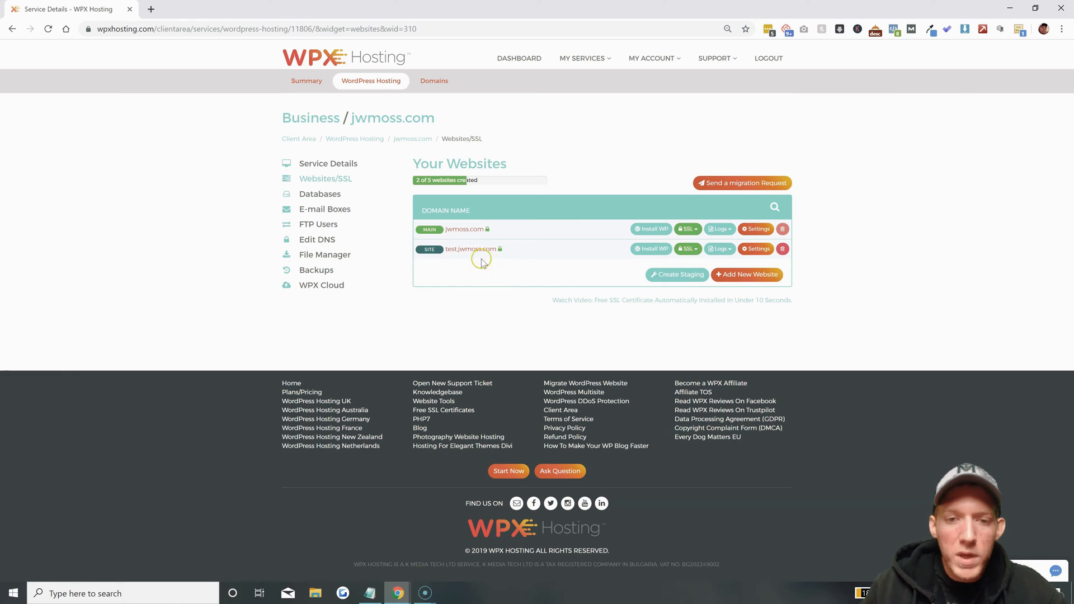
# - Try test.jwmoss.com/wp-admin in a new tab, then close the unreachable tab
pyautogui.click(470, 249)
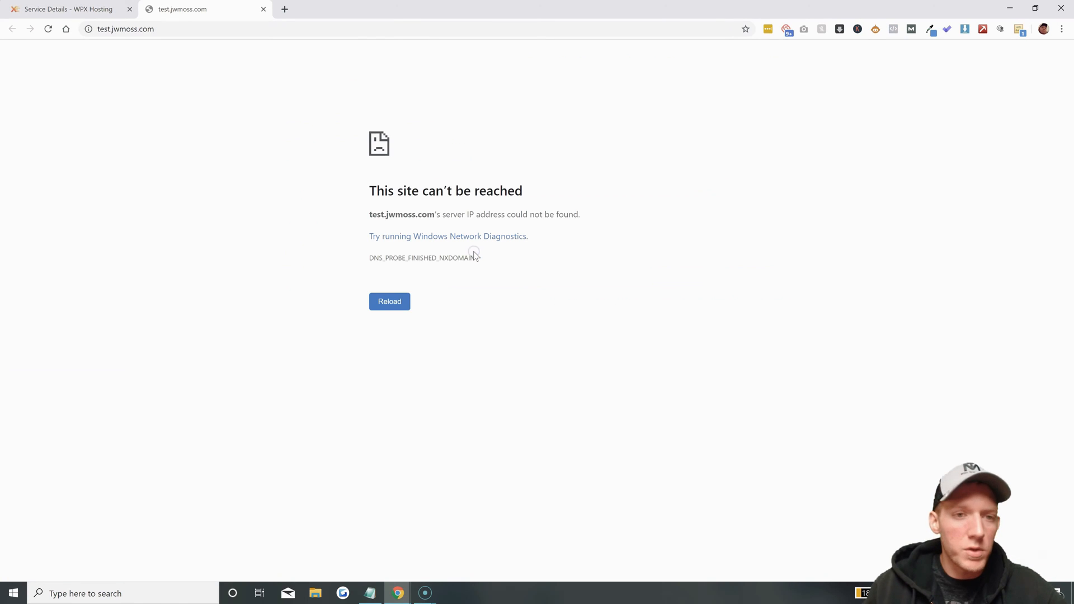
pyautogui.moveTo(234, 45)
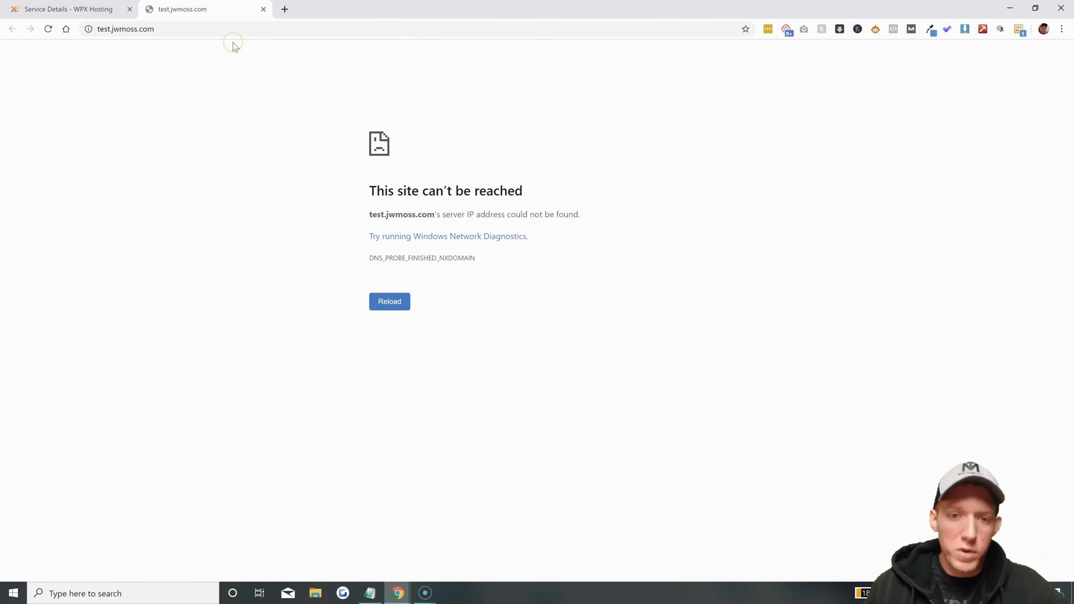
pyautogui.click(233, 29)
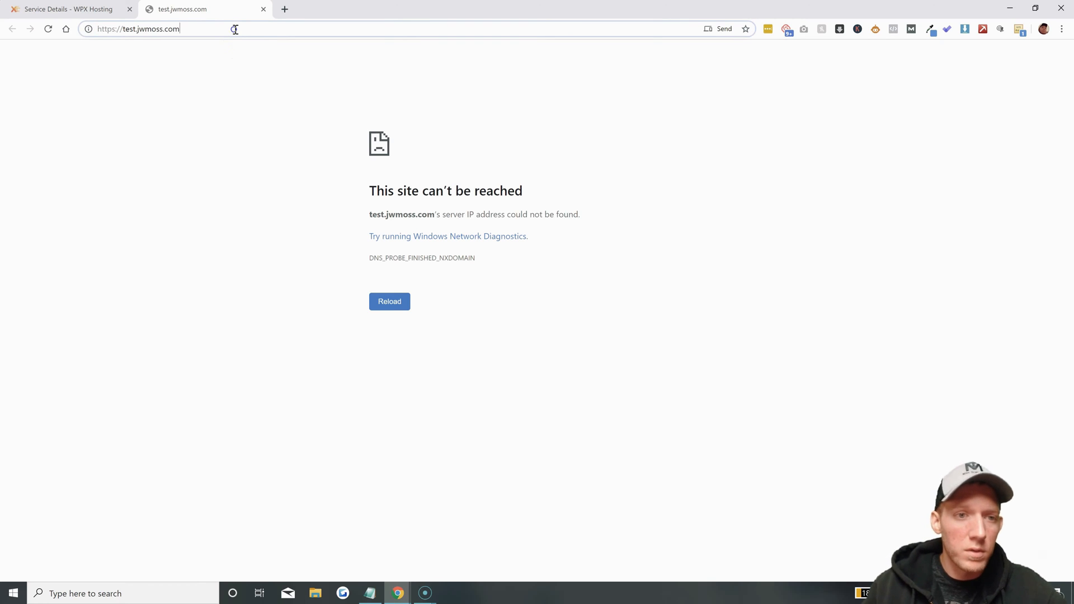
pyautogui.write('/wp-admin')
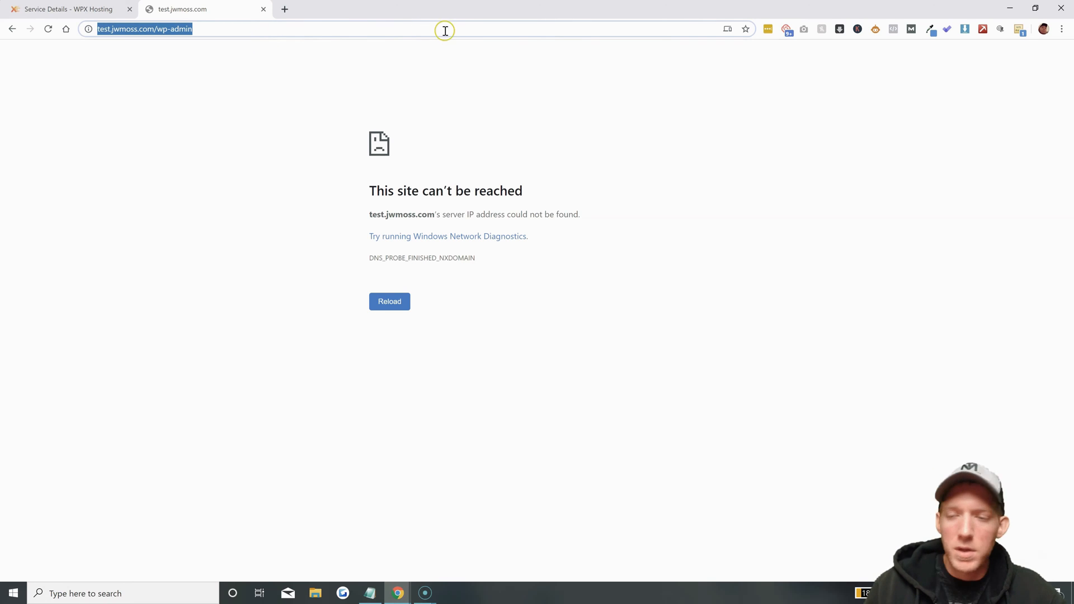
pyautogui.moveTo(828, 53)
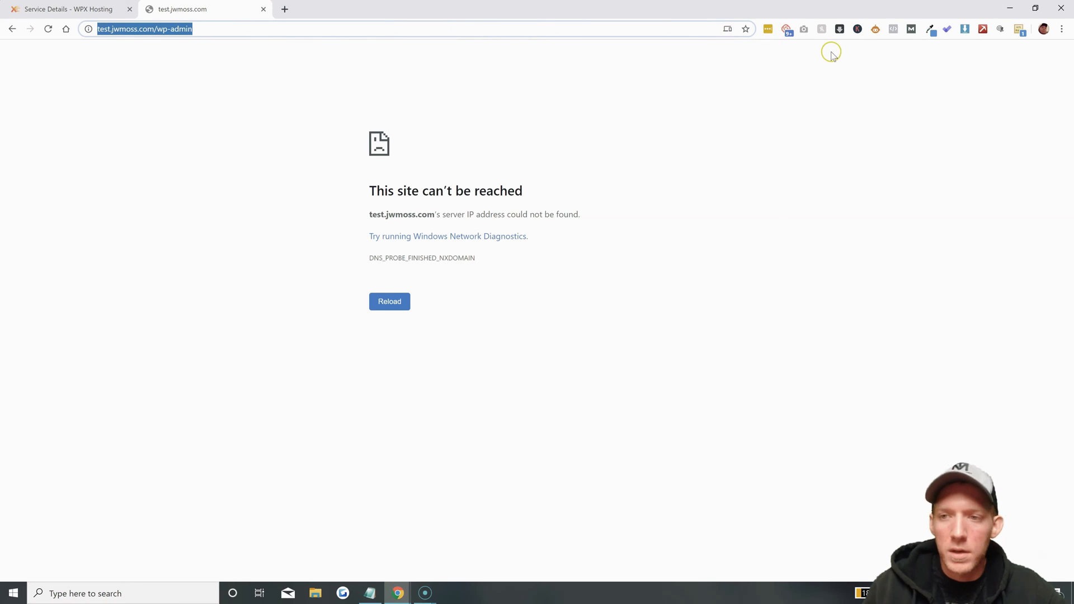
pyautogui.click(67, 9)
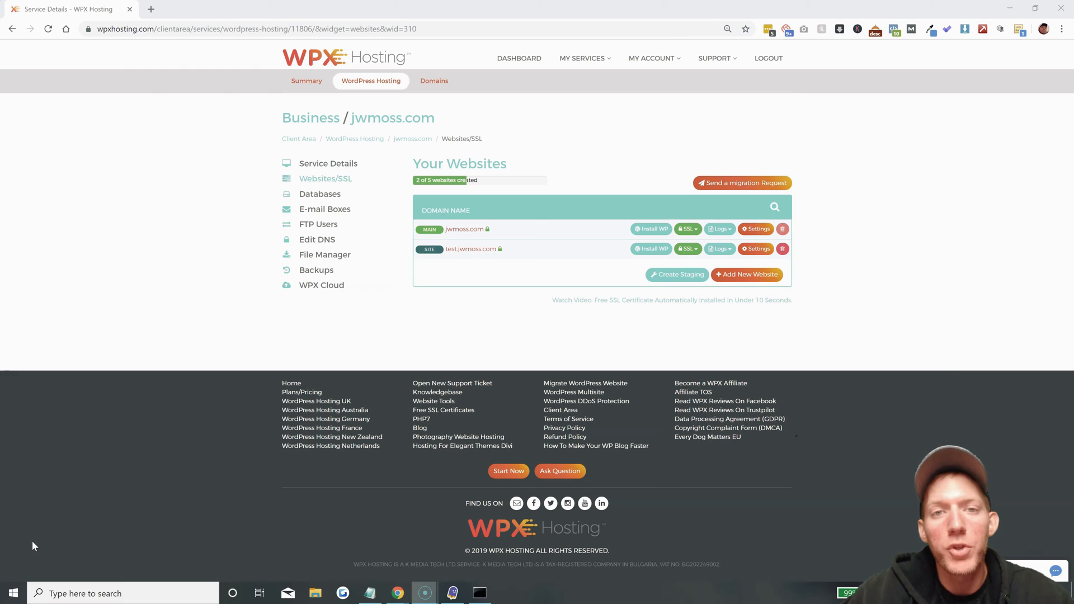
pyautogui.moveTo(303, 457)
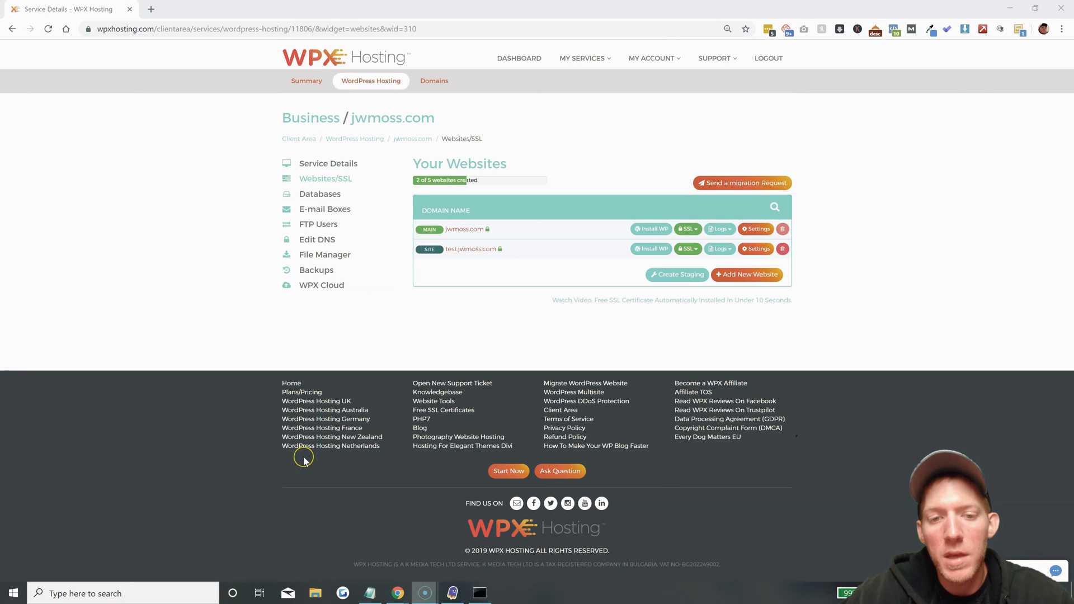
pyautogui.moveTo(476, 267)
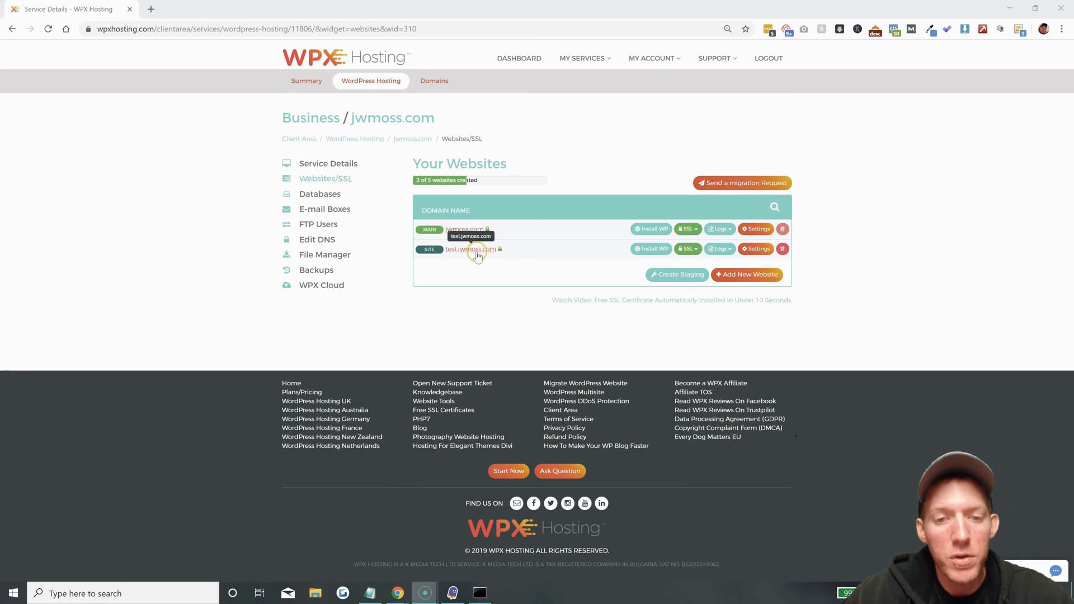
# - Reopen test.jwmoss.com from the websites list in a new tab
pyautogui.click(469, 248)
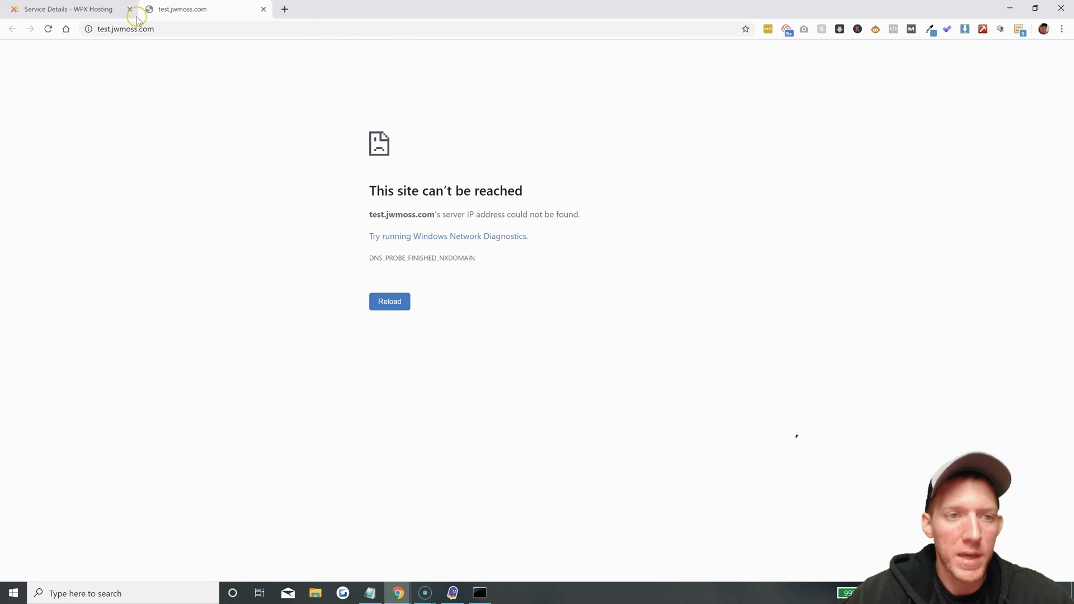
# - Switch back to the Service Details - WPX Hosting tab
pyautogui.click(67, 9)
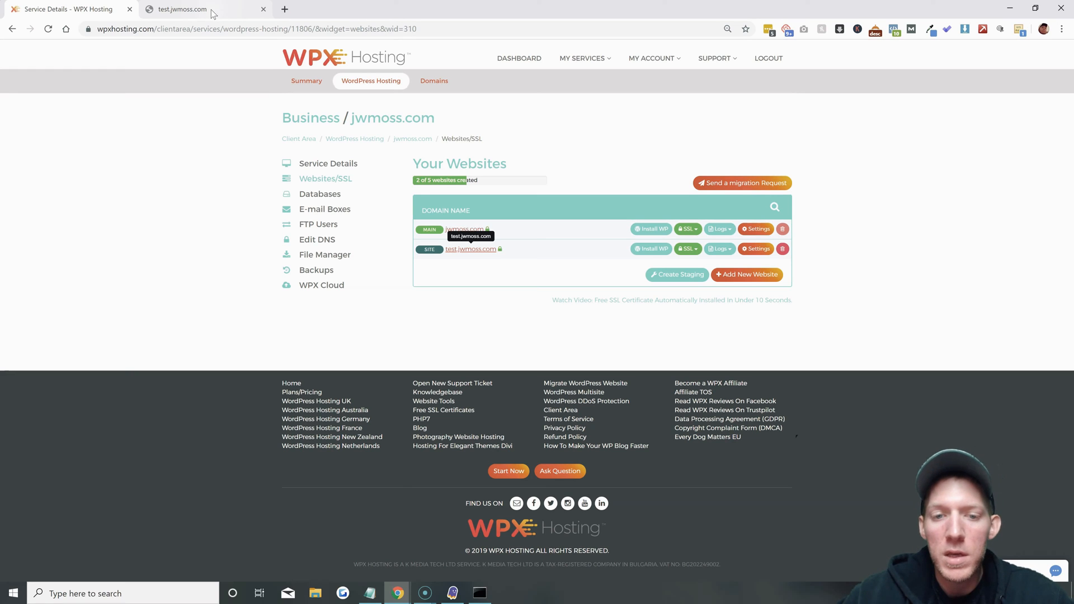
pyautogui.moveTo(556, 273)
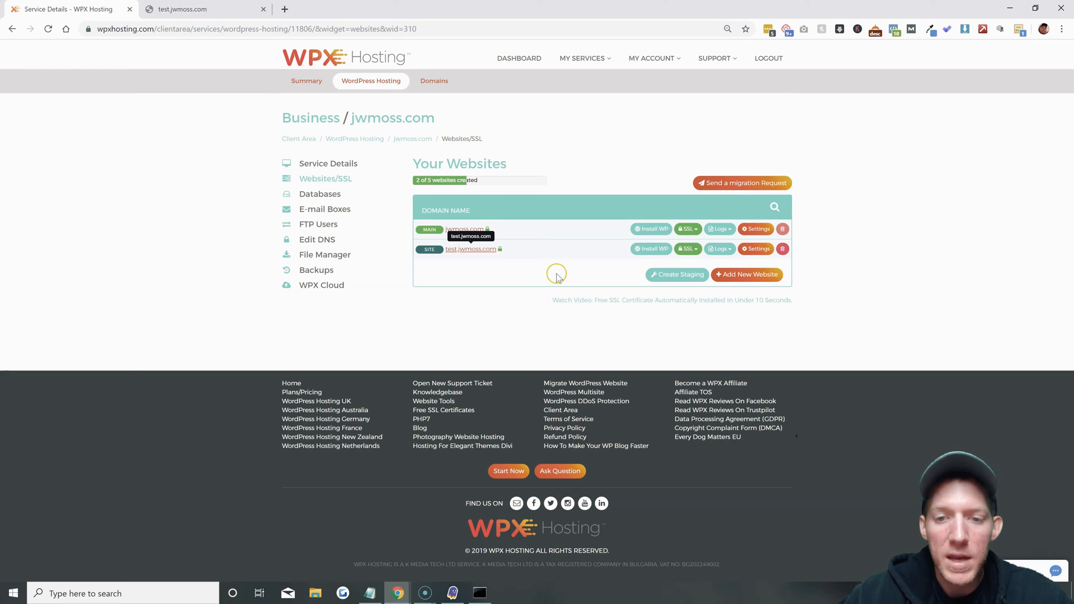